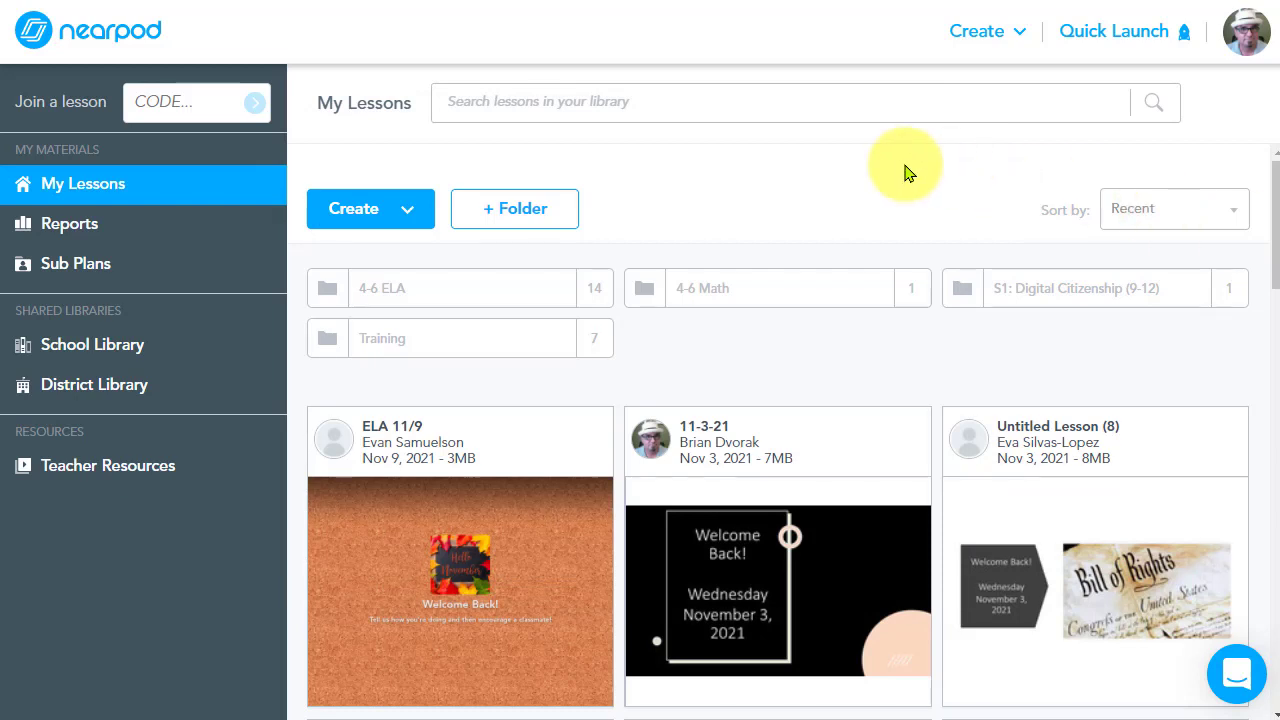
pyautogui.moveTo(790, 192)
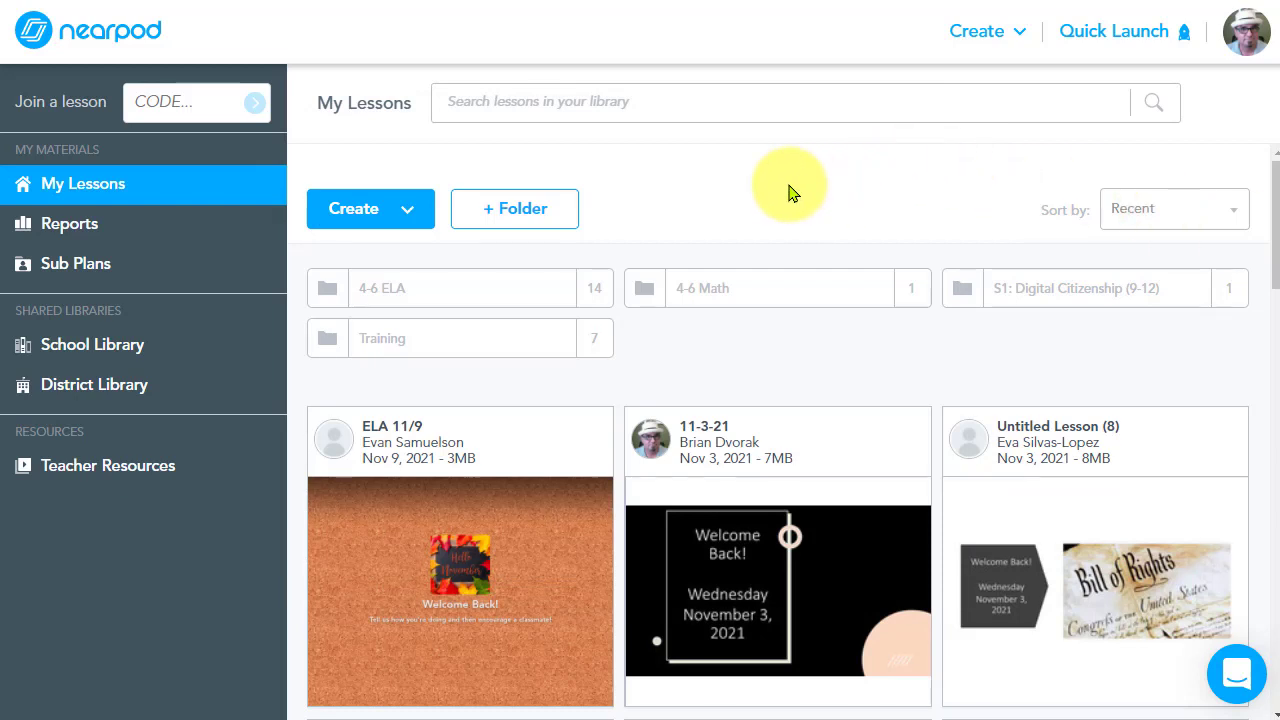
pyautogui.moveTo(980, 167)
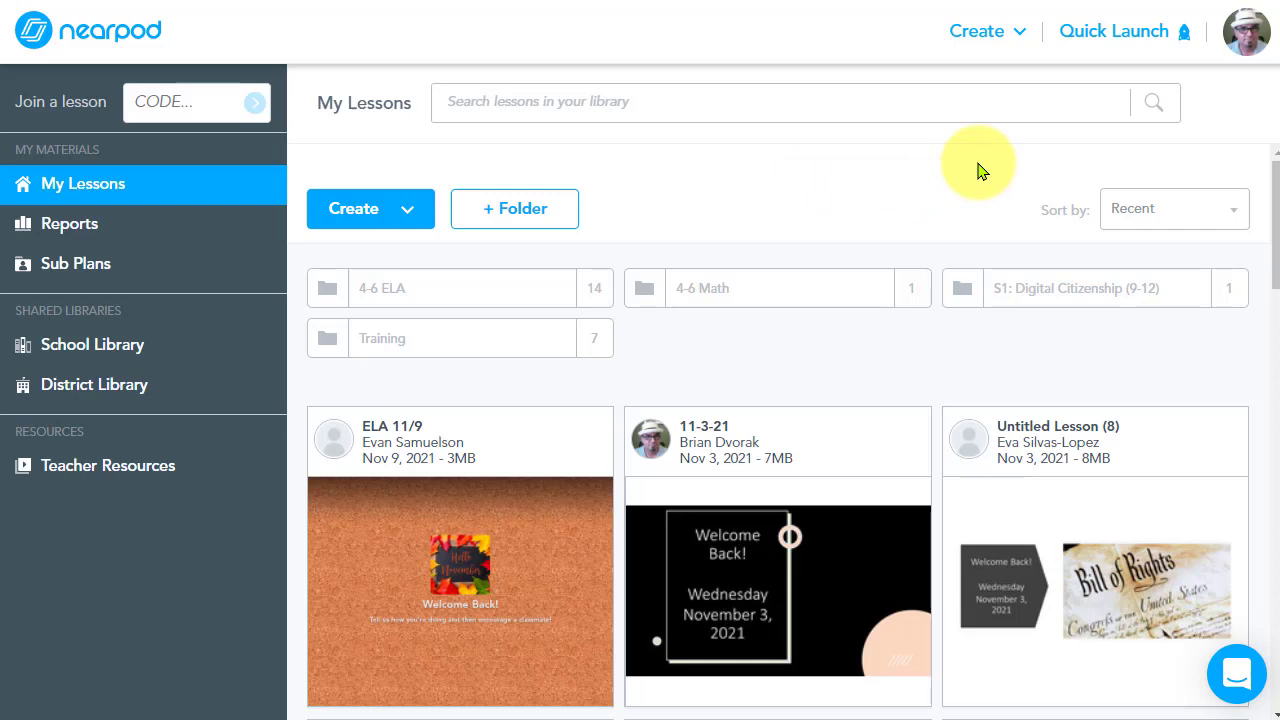
# Open the Quick Launch menu showing Open Ended Question, Timer and Collaborate Board.
pyautogui.click(1112, 31)
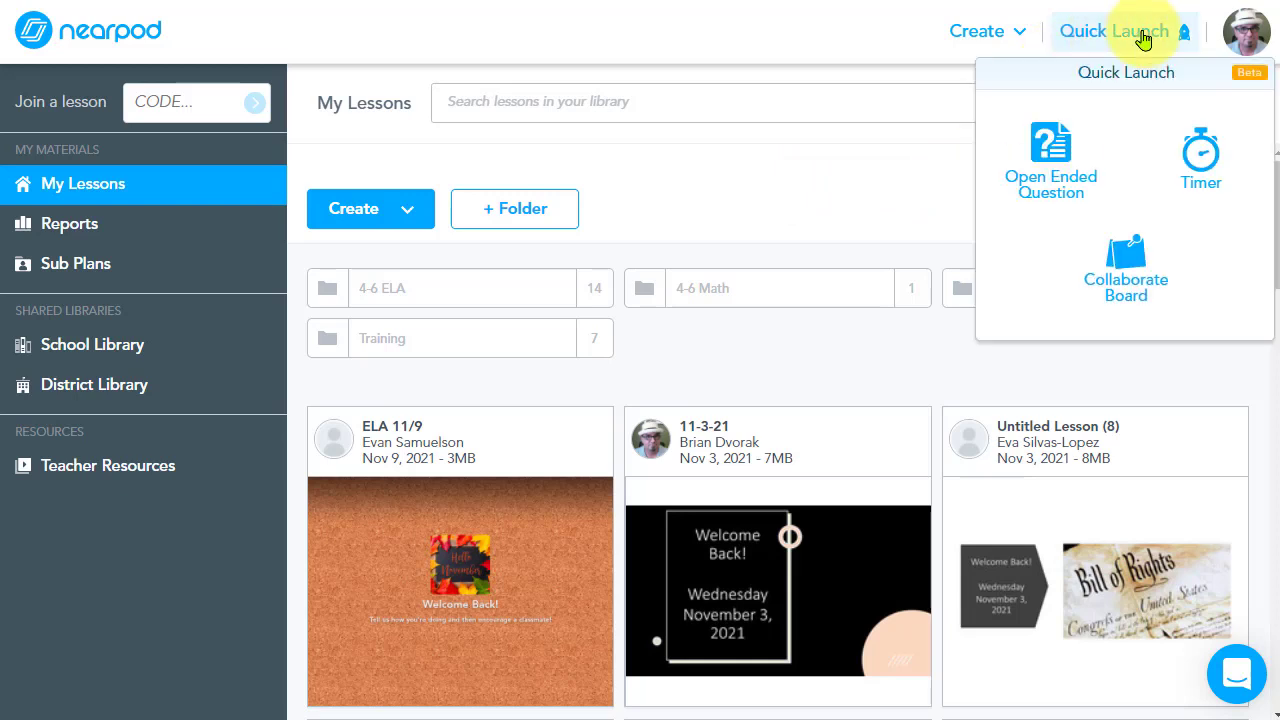
pyautogui.moveTo(1125, 290)
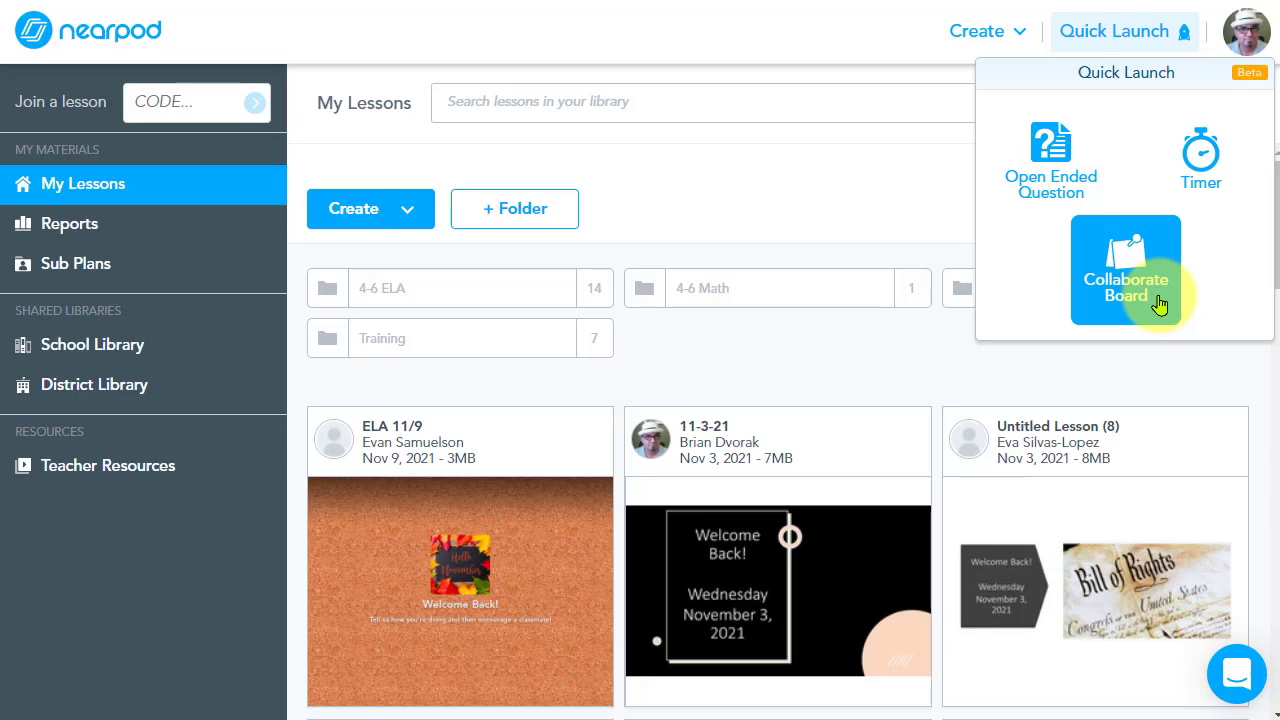
# Create a Collaborate Board with topic 'Check-In' and description 'Start, Stop, Keep'.
pyautogui.click(1125, 270)
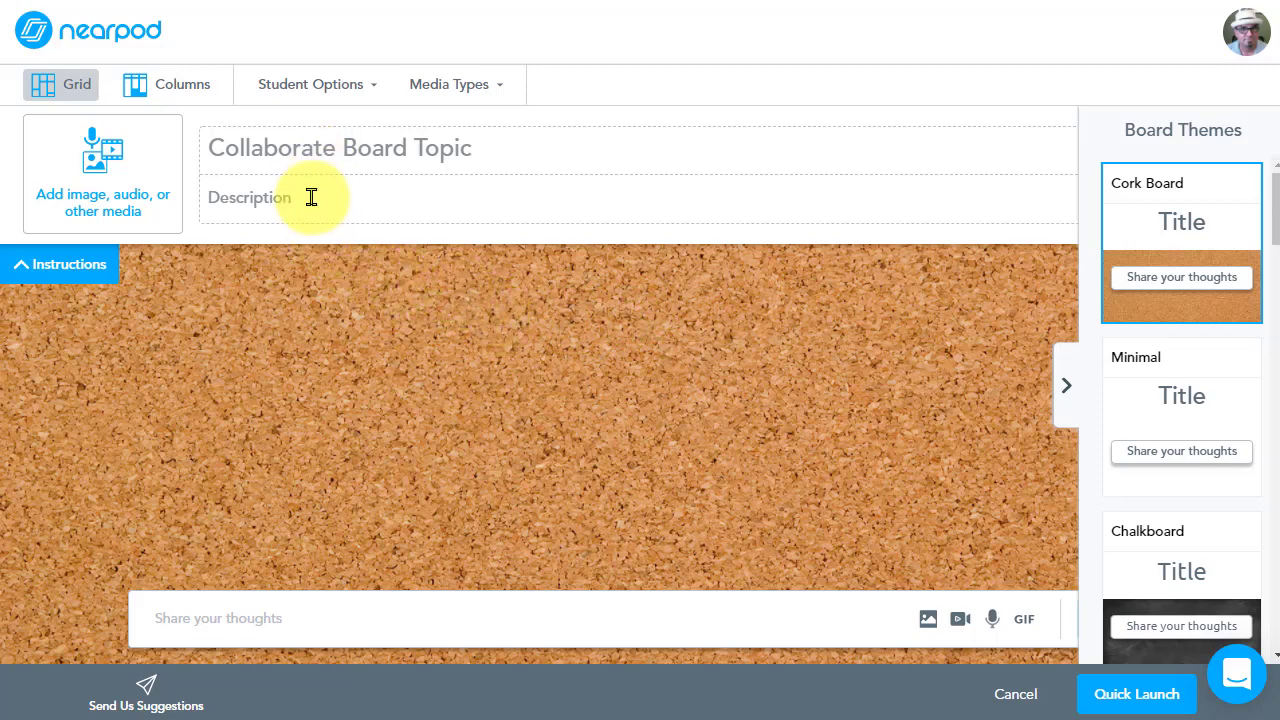
pyautogui.click(1066, 385)
pyautogui.write('Start, Stop, Keep')
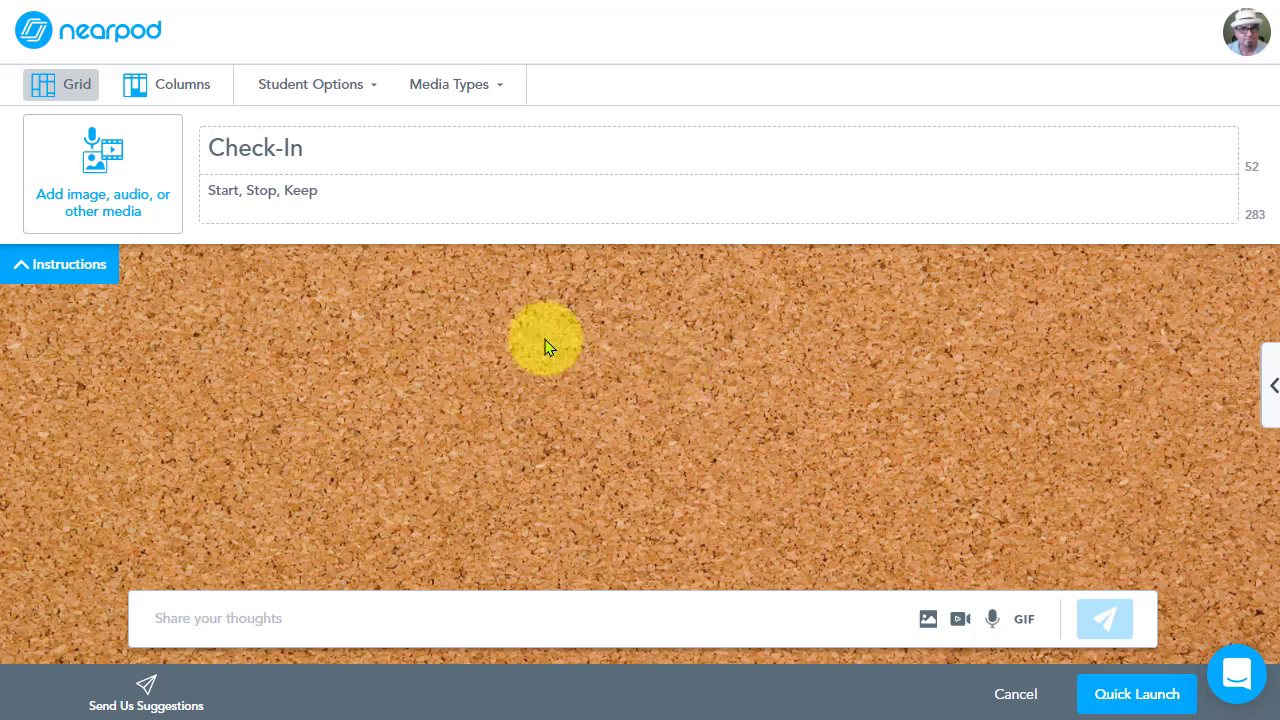
pyautogui.moveTo(545, 340); pyautogui.dragTo(320, 310)
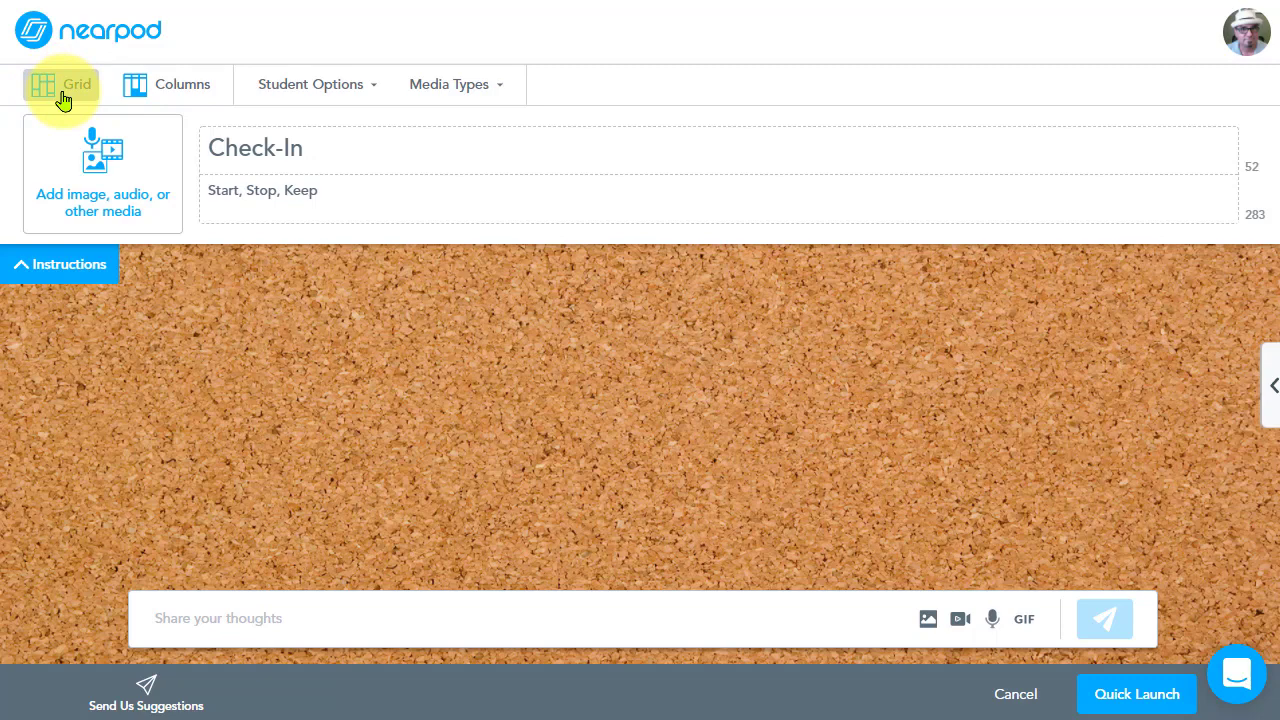
pyautogui.moveTo(182, 84)
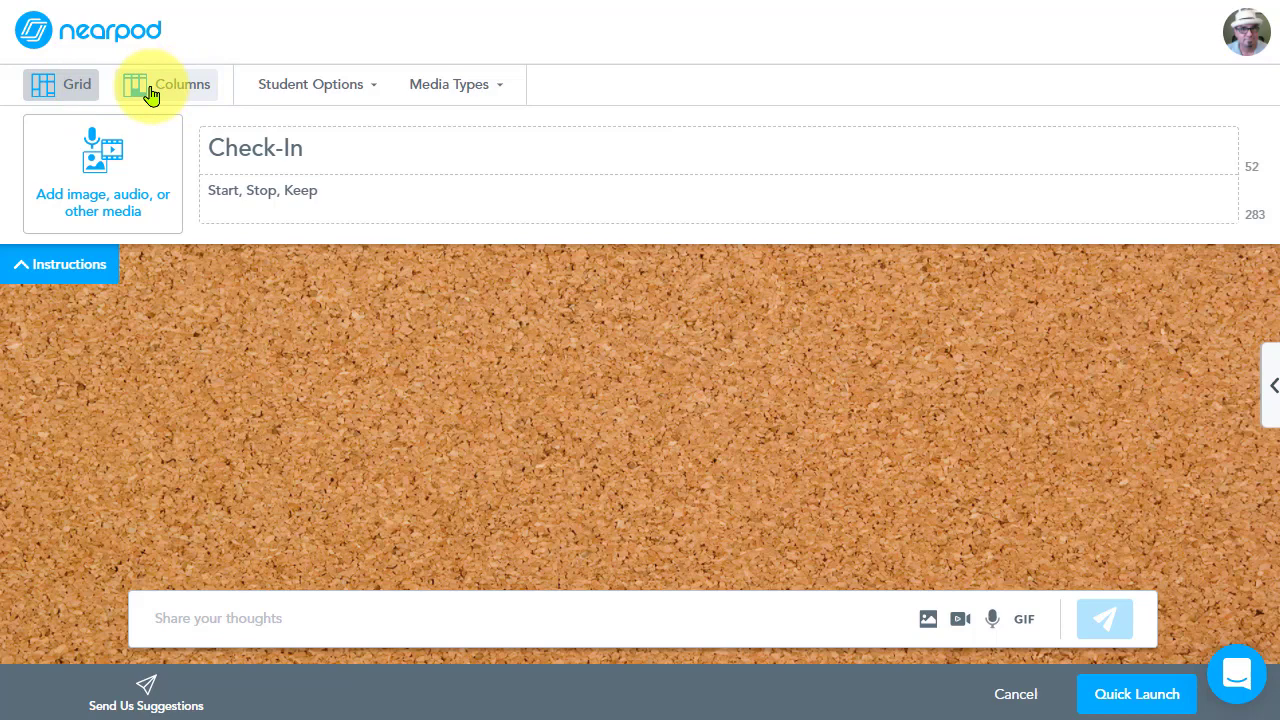
# Switch to Columns layout, renaming Column 1 to Start and adding Stop and Keep columns.
pyautogui.click(166, 84)
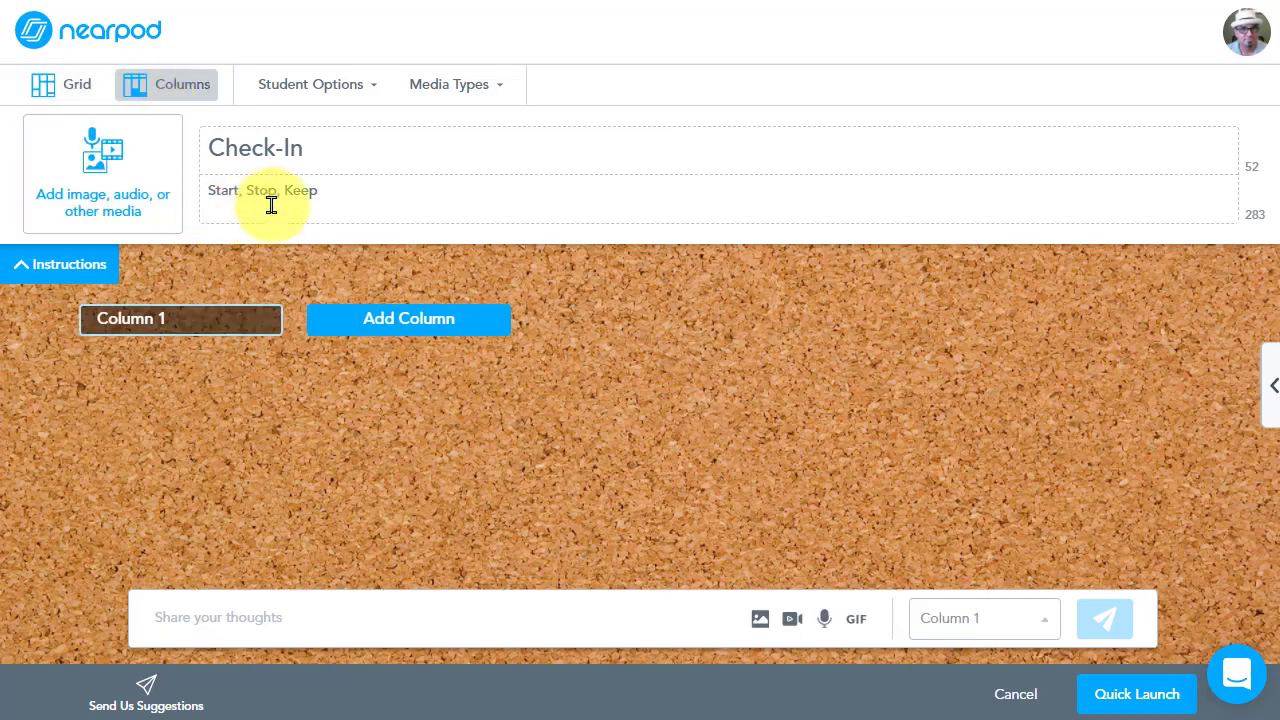
pyautogui.moveTo(210, 280)
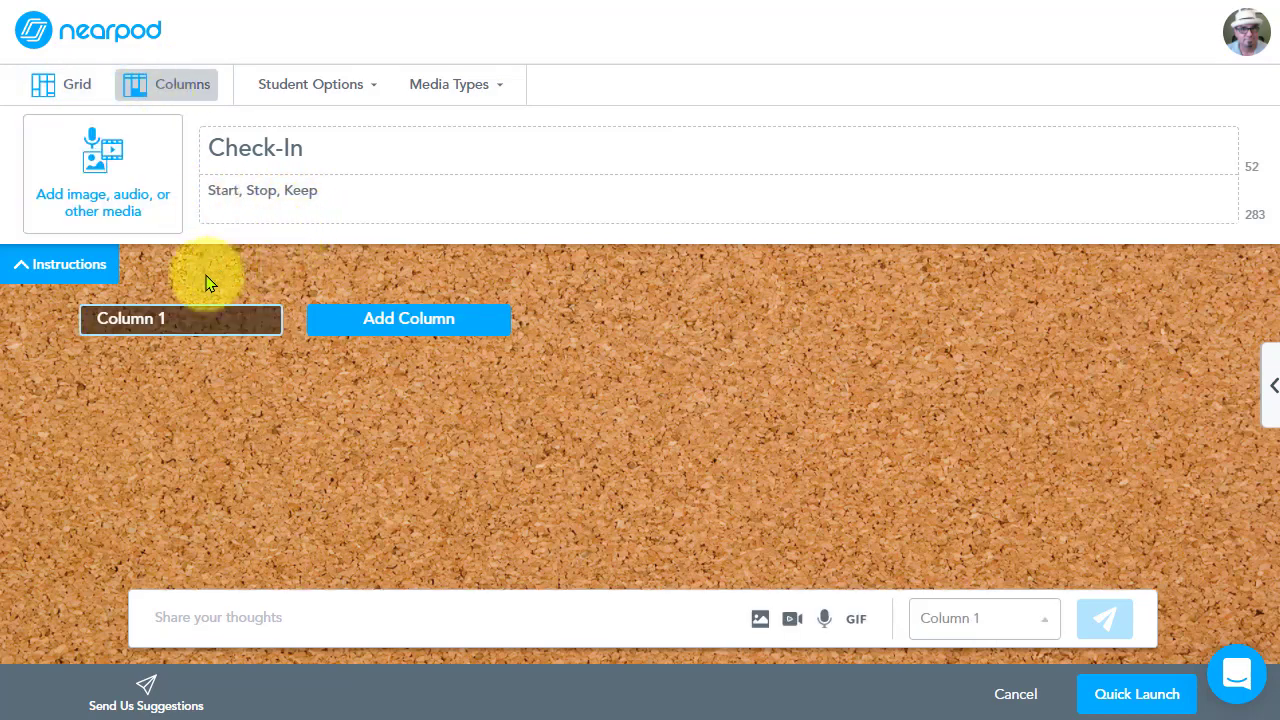
pyautogui.moveTo(240, 285)
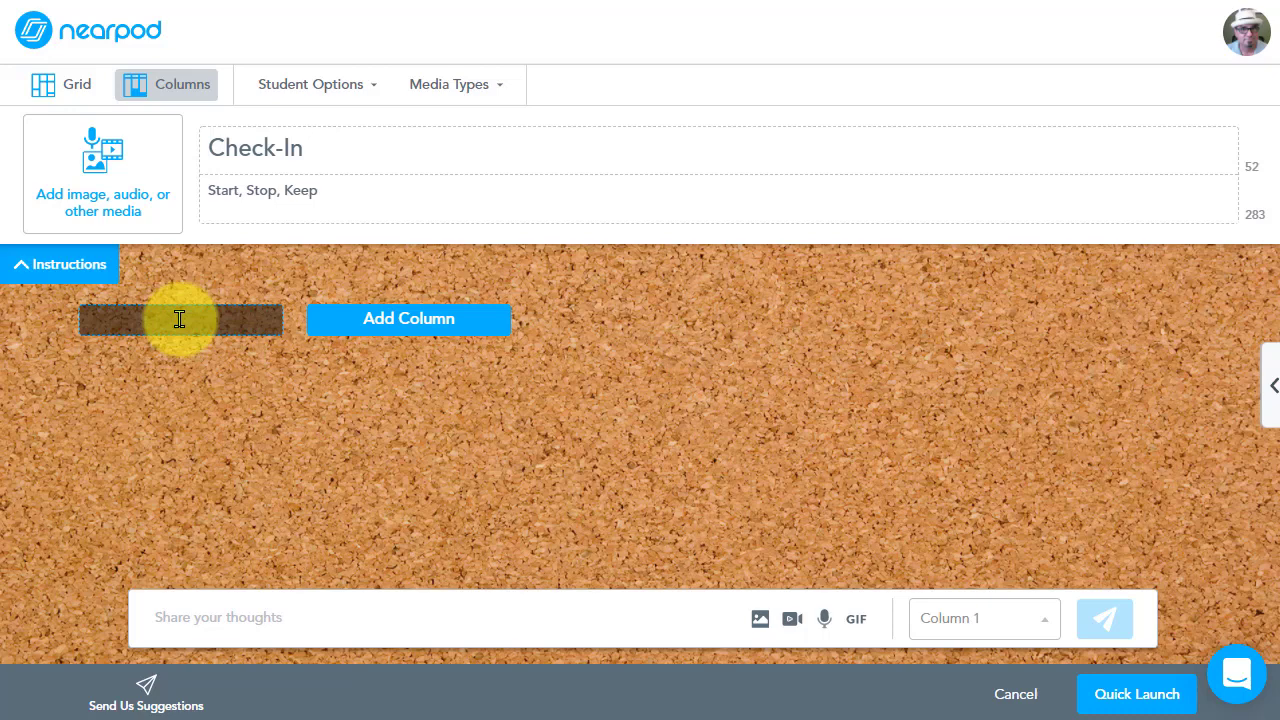
pyautogui.write('Start')
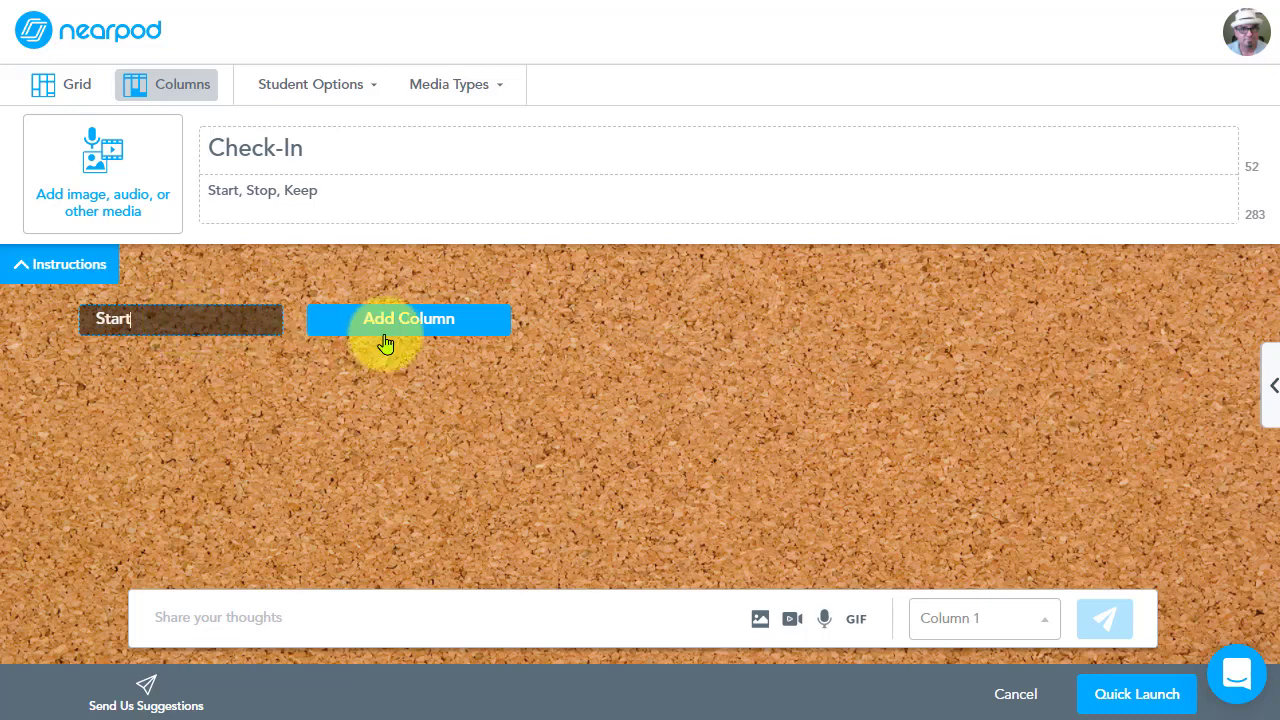
pyautogui.click(408, 318)
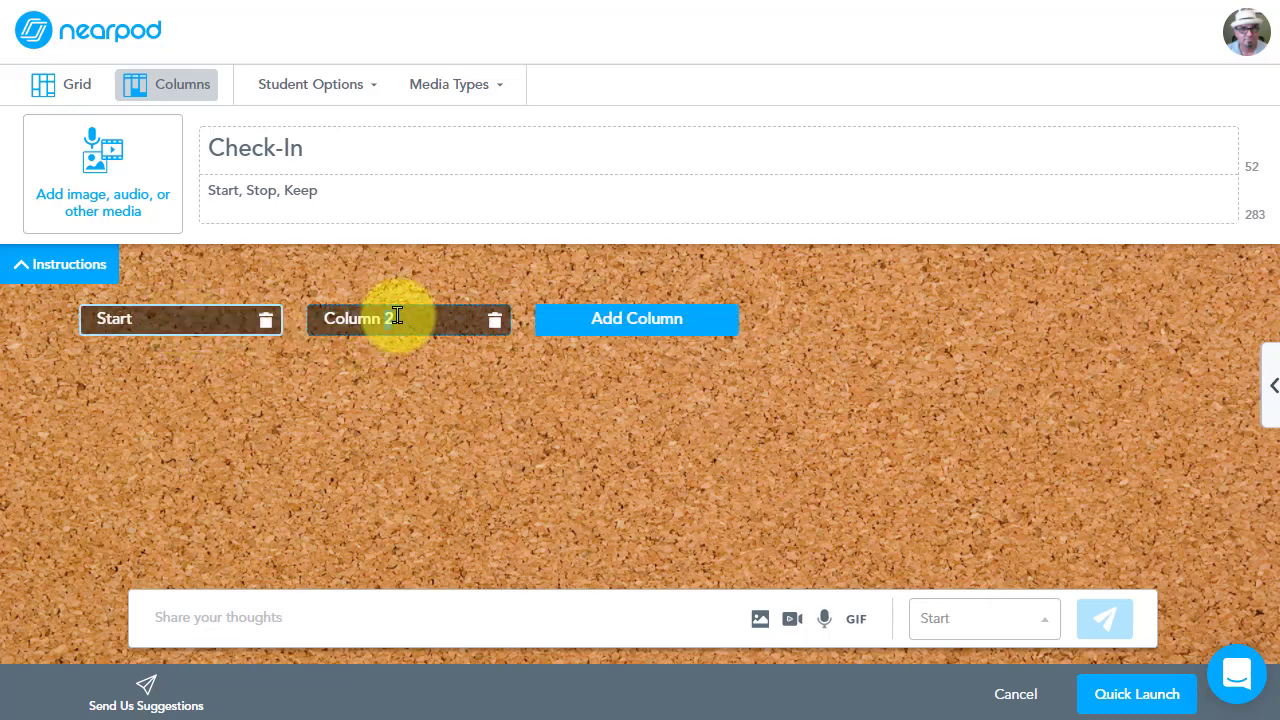
pyautogui.write('Stop')
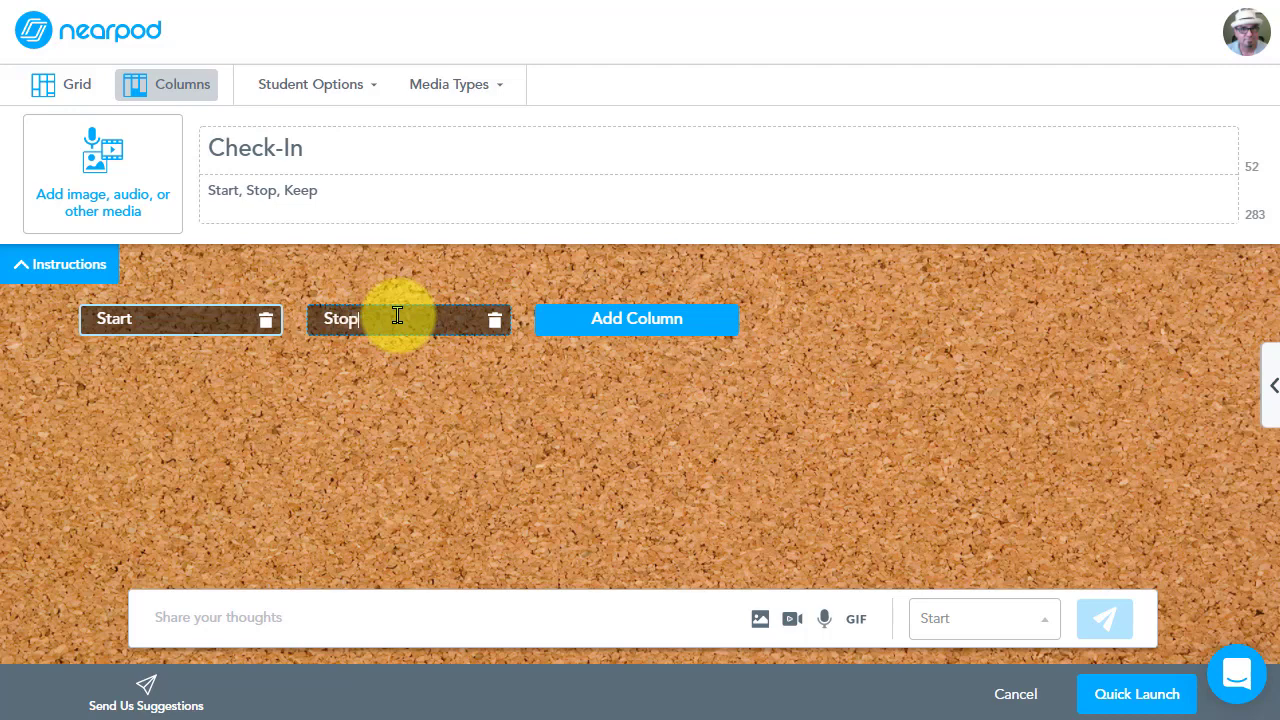
pyautogui.click(636, 318)
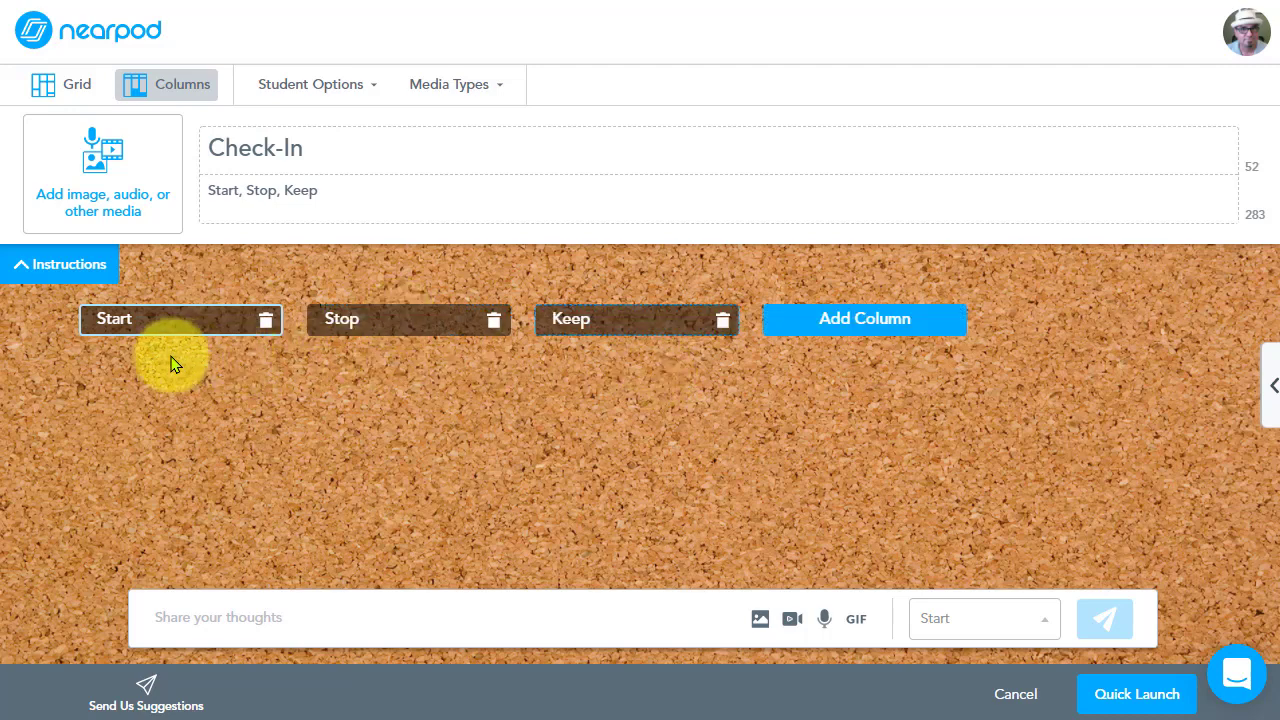
pyautogui.moveTo(370, 360)
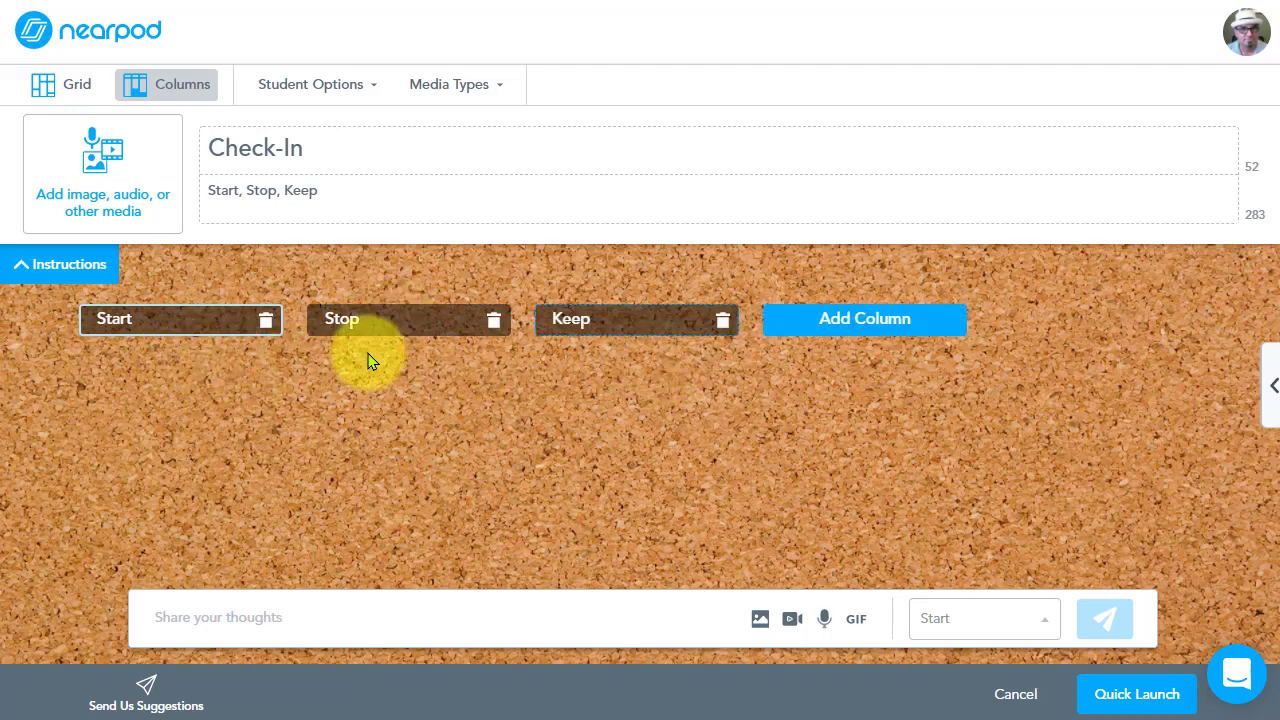
pyautogui.moveTo(575, 388)
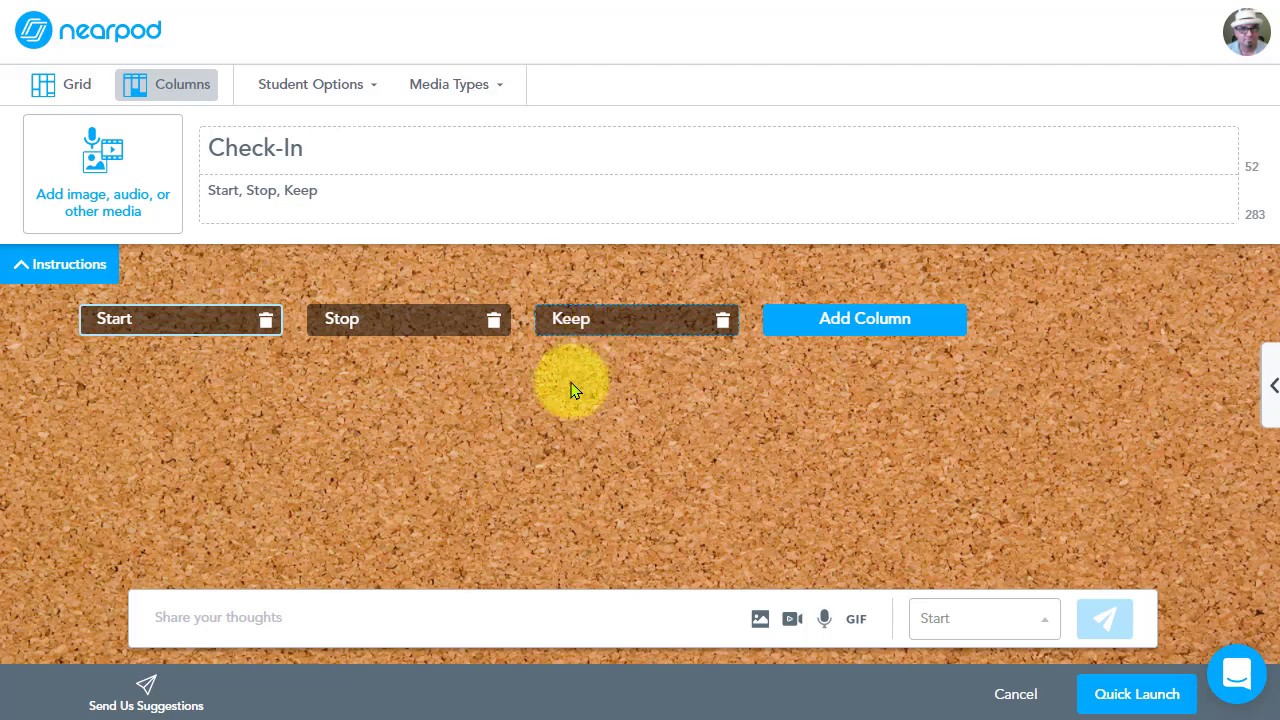
pyautogui.moveTo(572, 383); pyautogui.dragTo(325, 390)
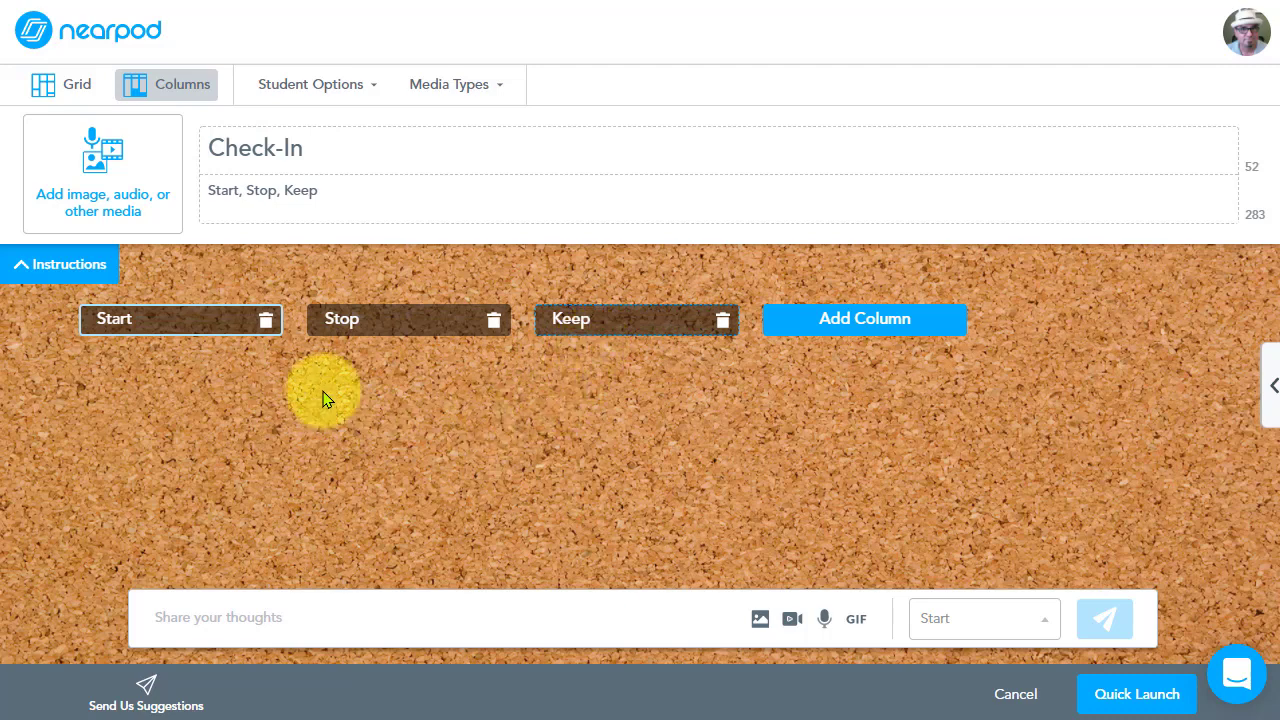
pyautogui.click(590, 318)
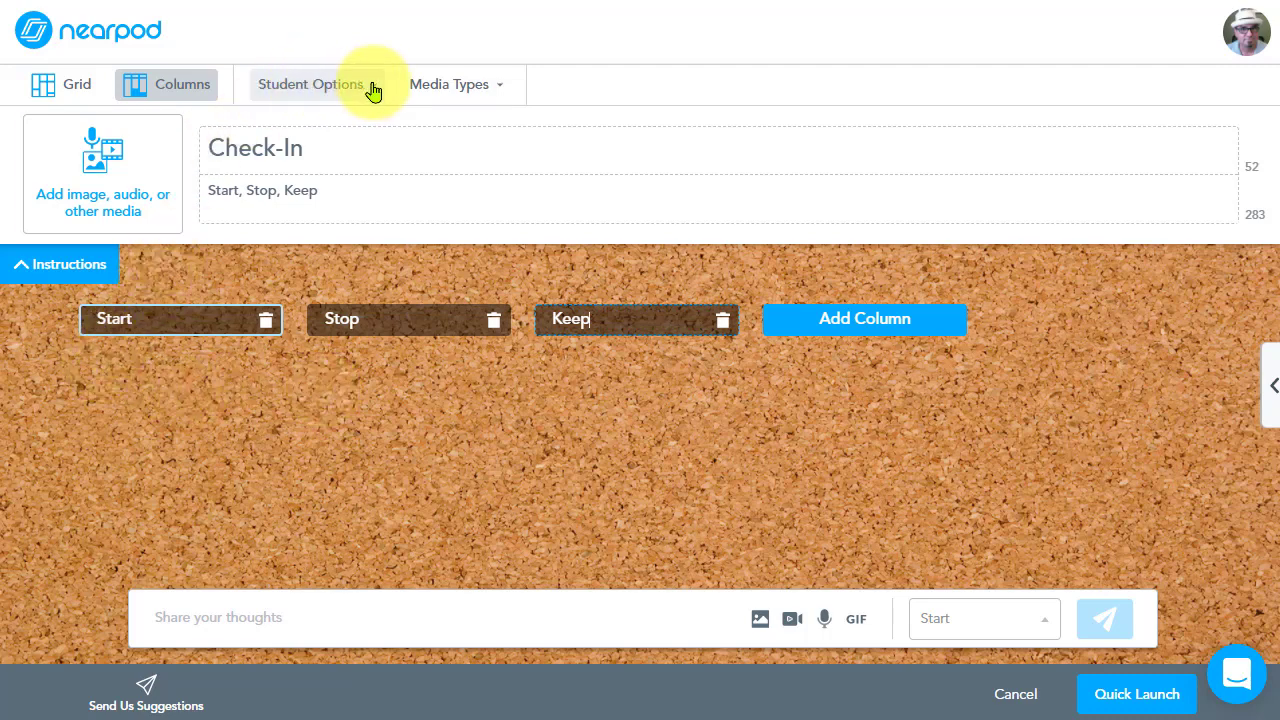
# Turn on 'Students can see names' and 'Students can edit responses' in Student Options.
pyautogui.click(310, 84)
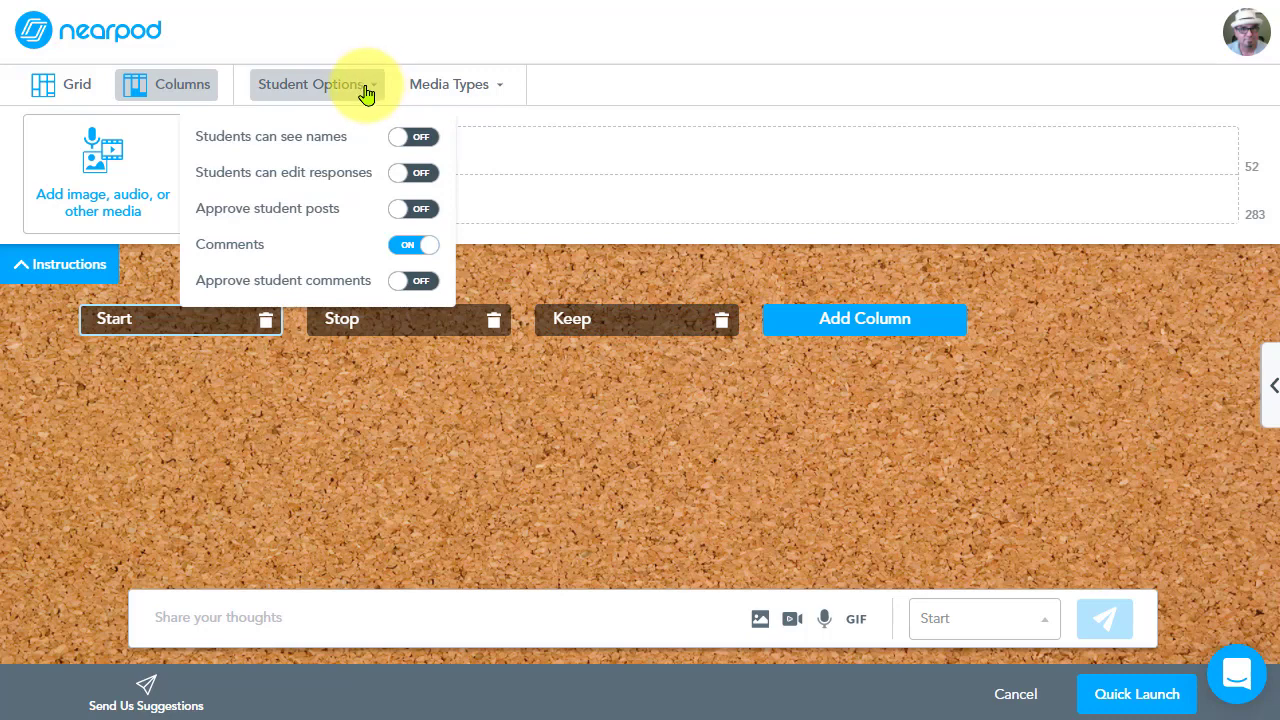
pyautogui.moveTo(357, 280)
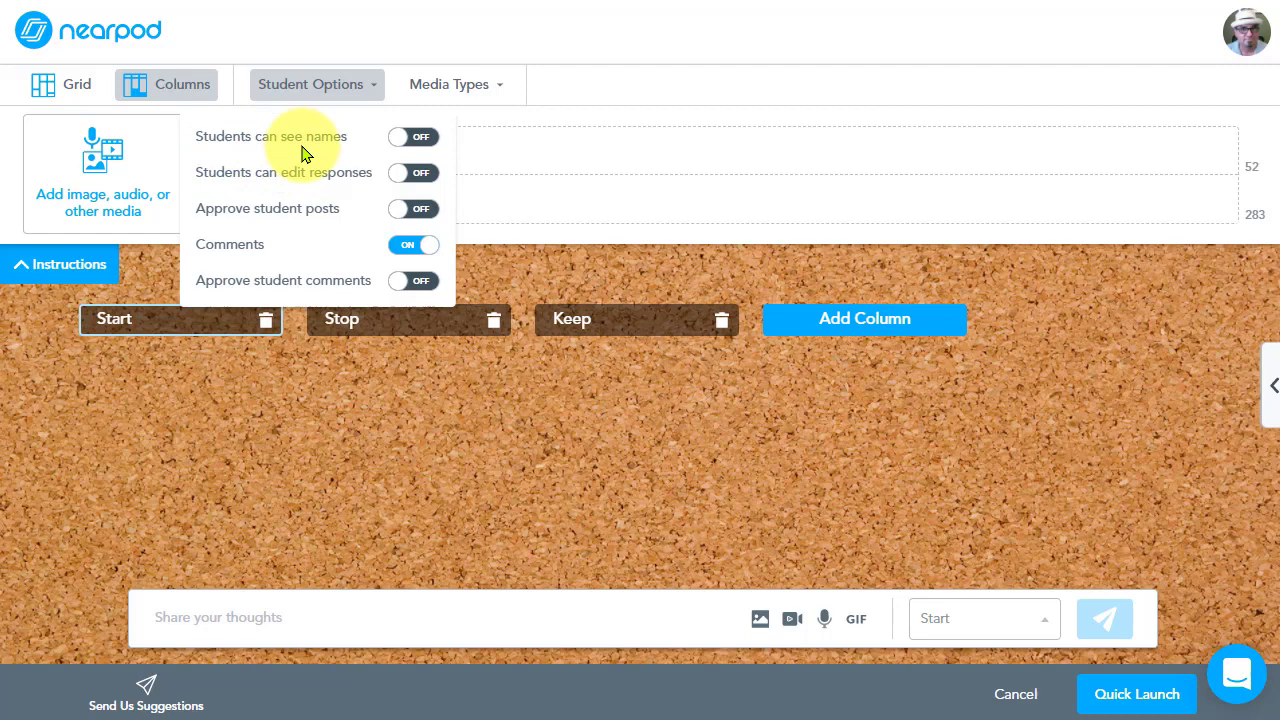
pyautogui.click(411, 137)
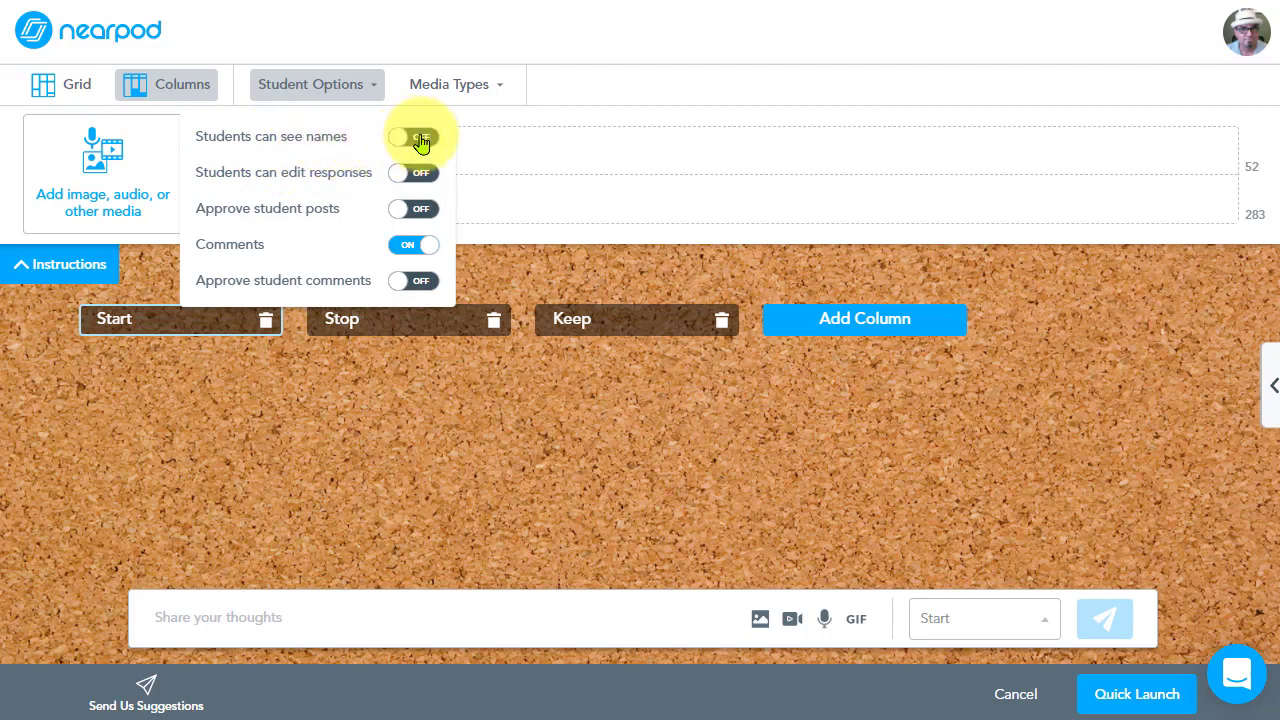
pyautogui.click(413, 137)
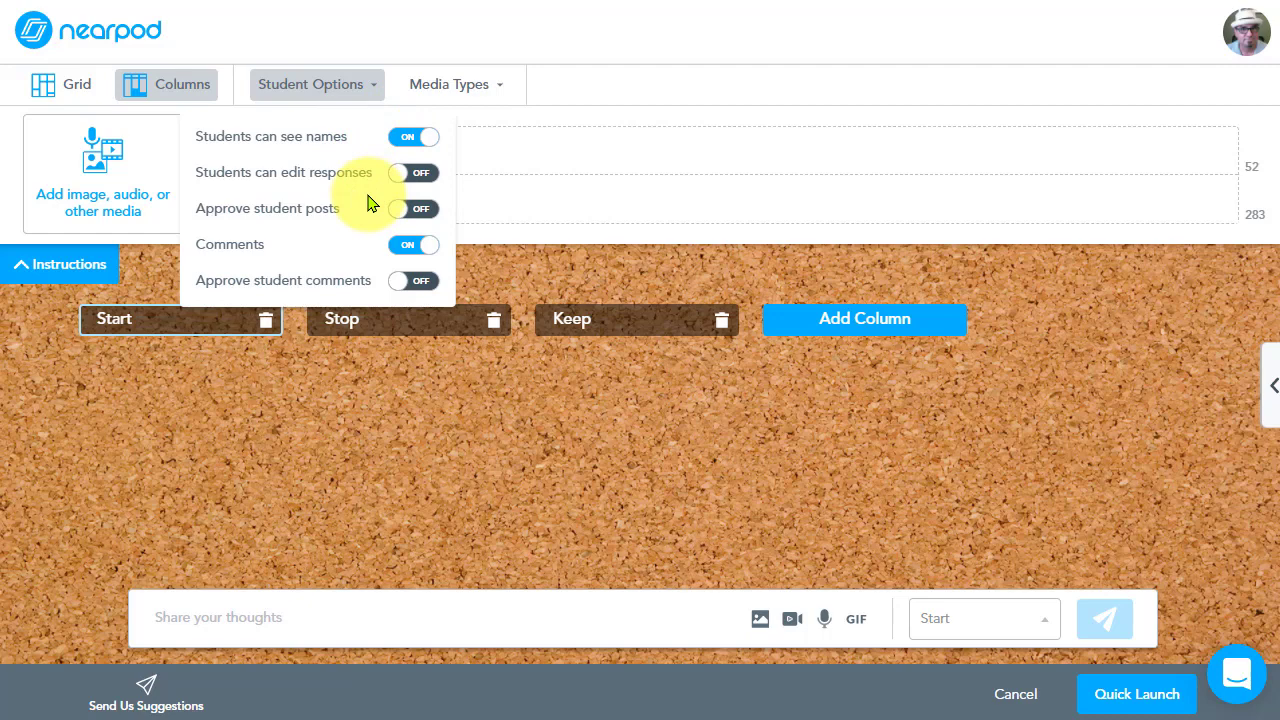
pyautogui.moveTo(358, 190)
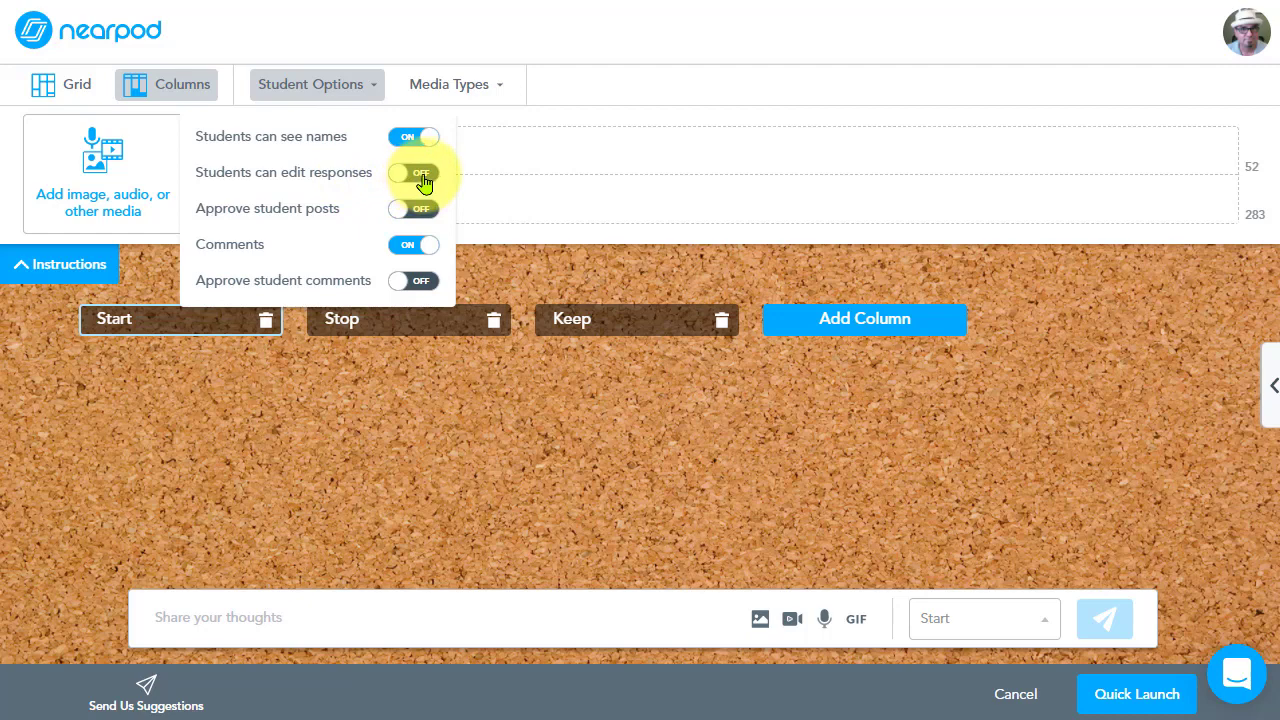
pyautogui.click(413, 172)
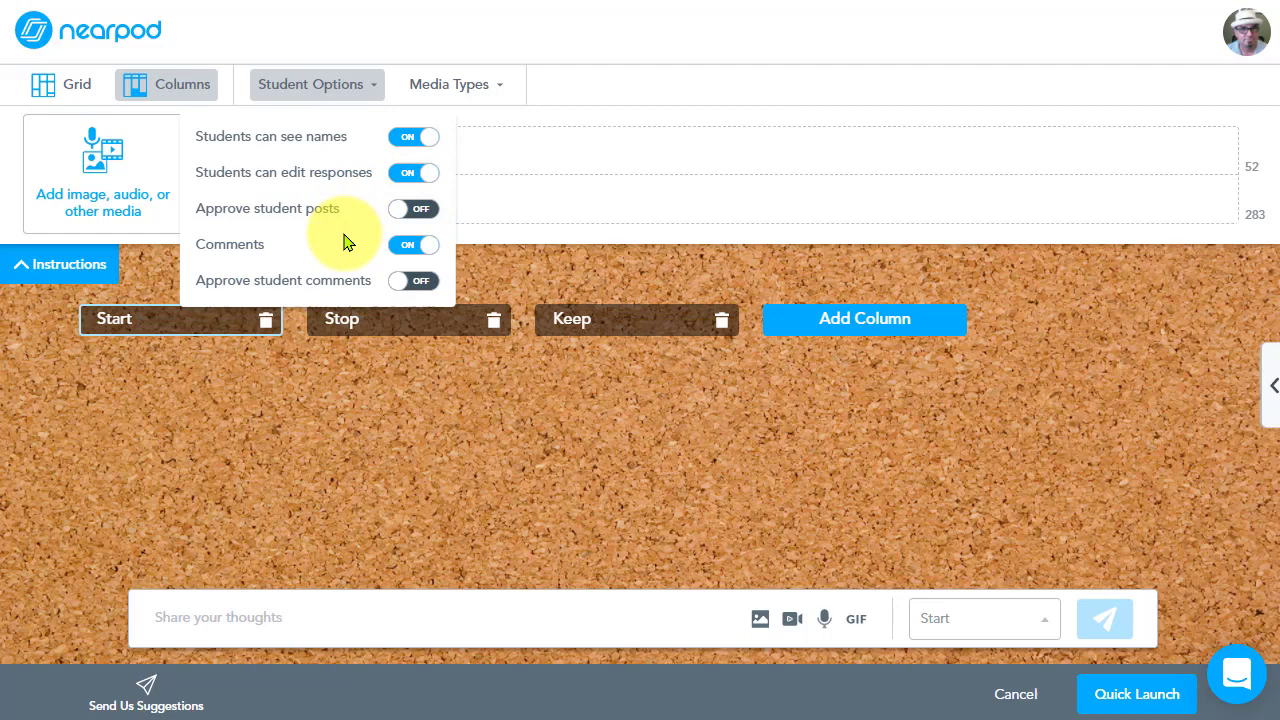
pyautogui.moveTo(365, 217)
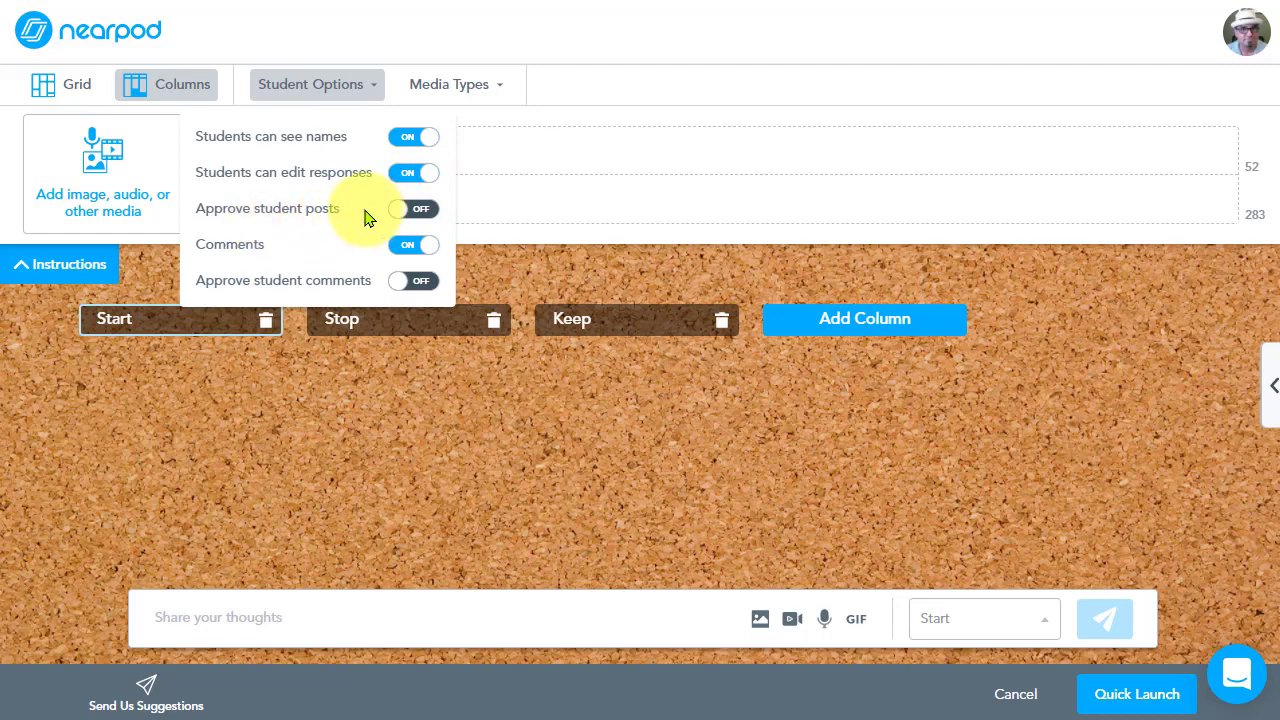
pyautogui.moveTo(293, 262)
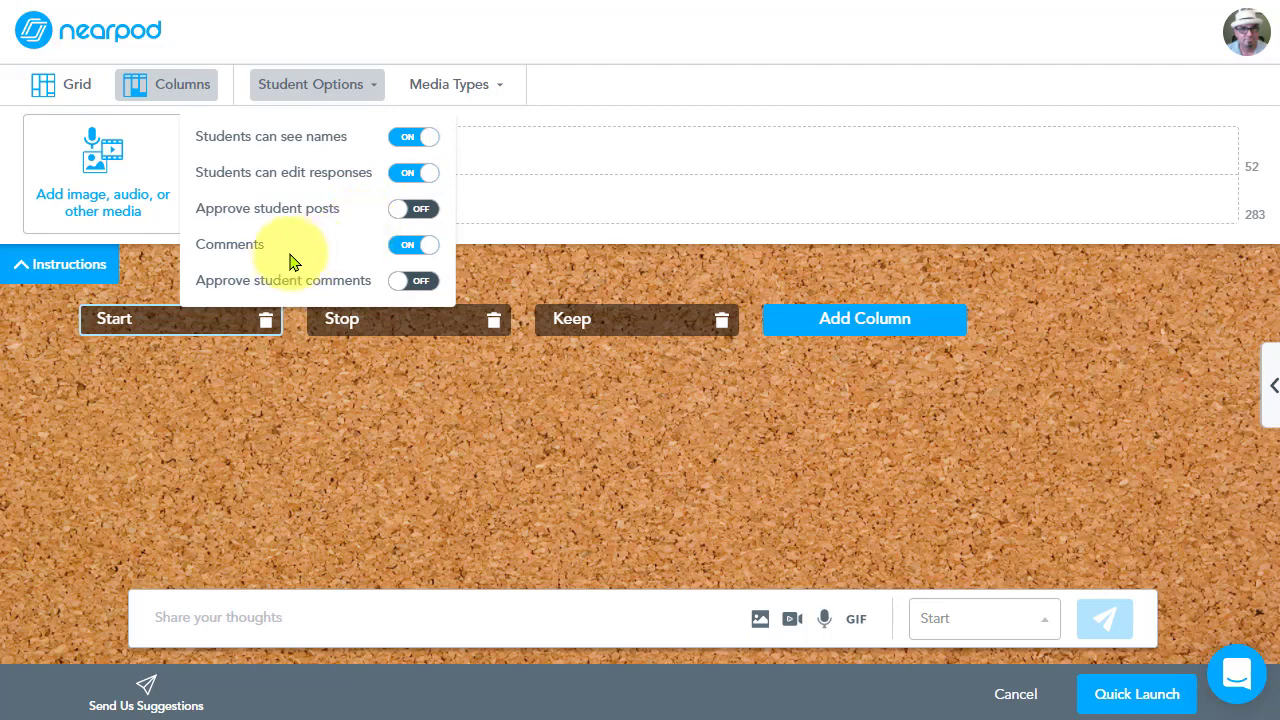
pyautogui.moveTo(303, 262)
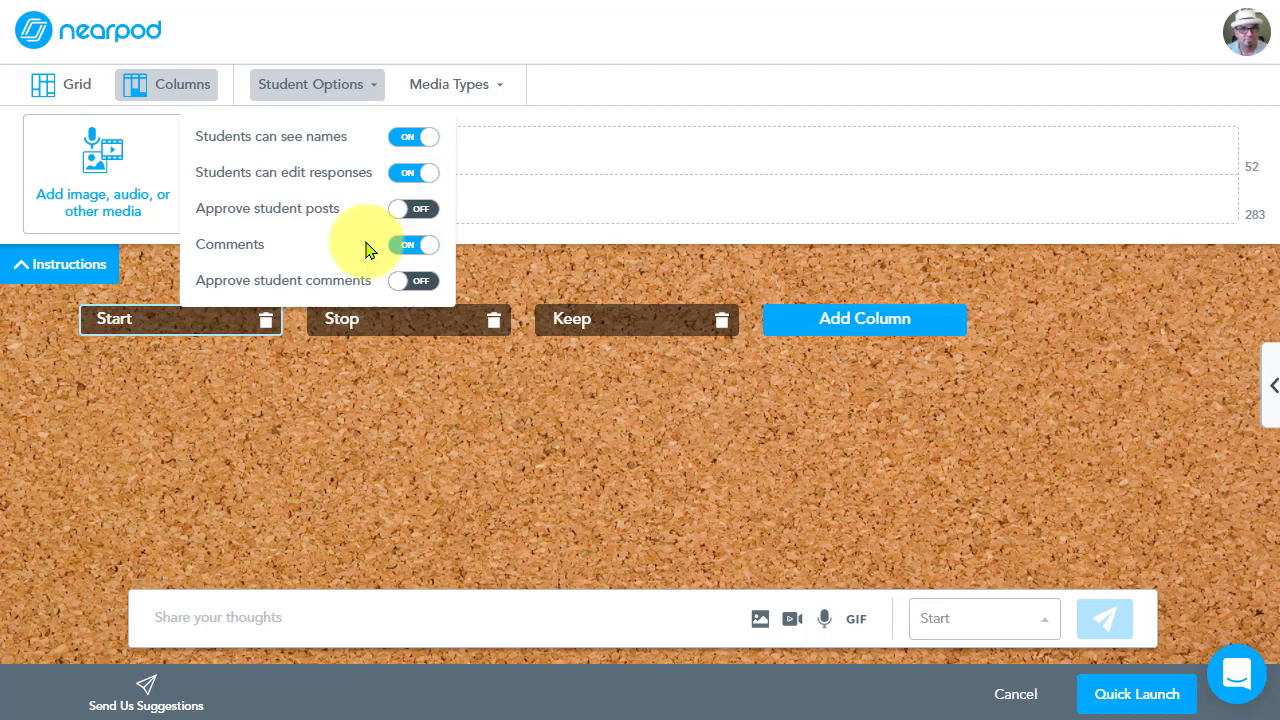
pyautogui.moveTo(330, 295)
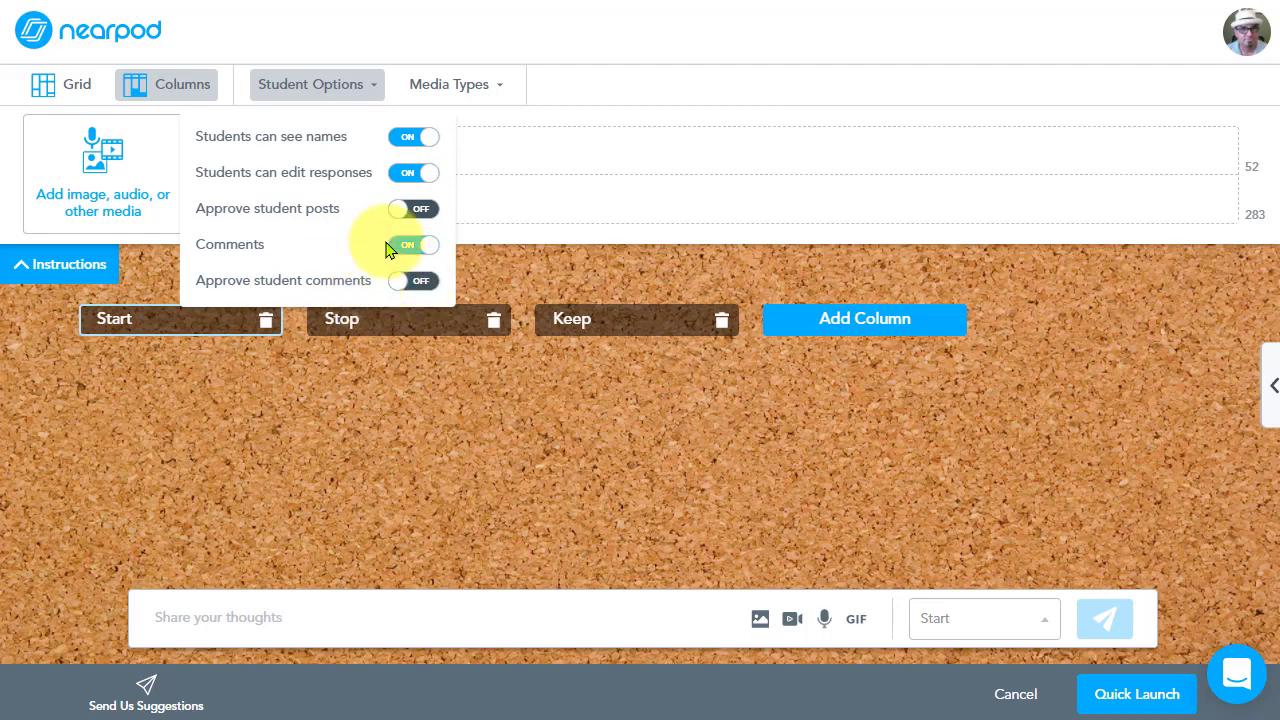
pyautogui.click(316, 84)
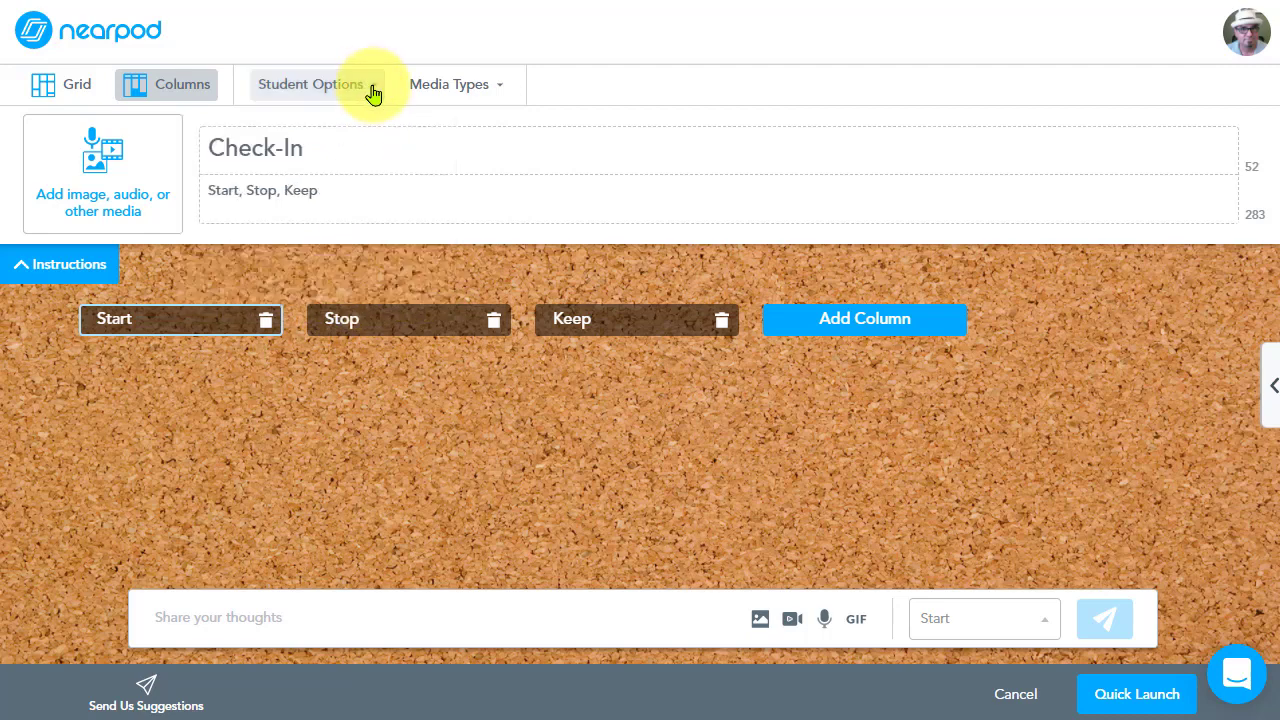
pyautogui.moveTo(500, 90)
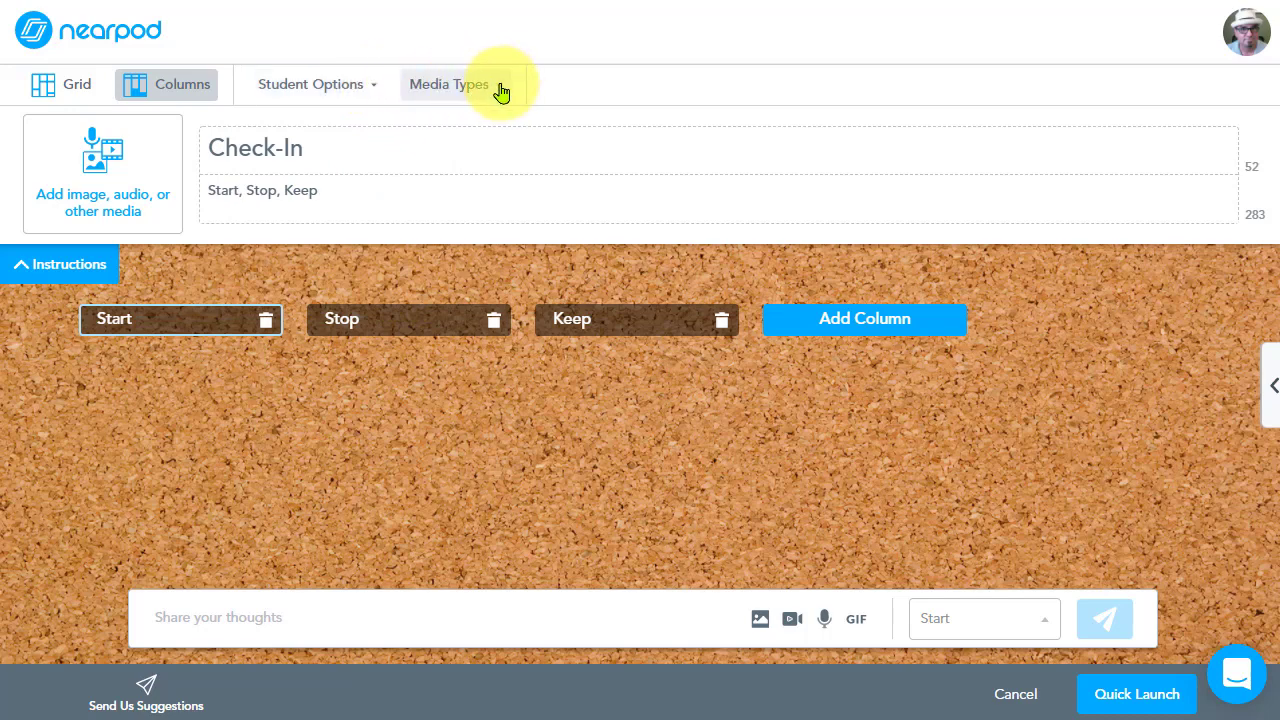
# Check the Media Types list, leaving Images, Videos, Record Audio and GIFs enabled.
pyautogui.click(449, 84)
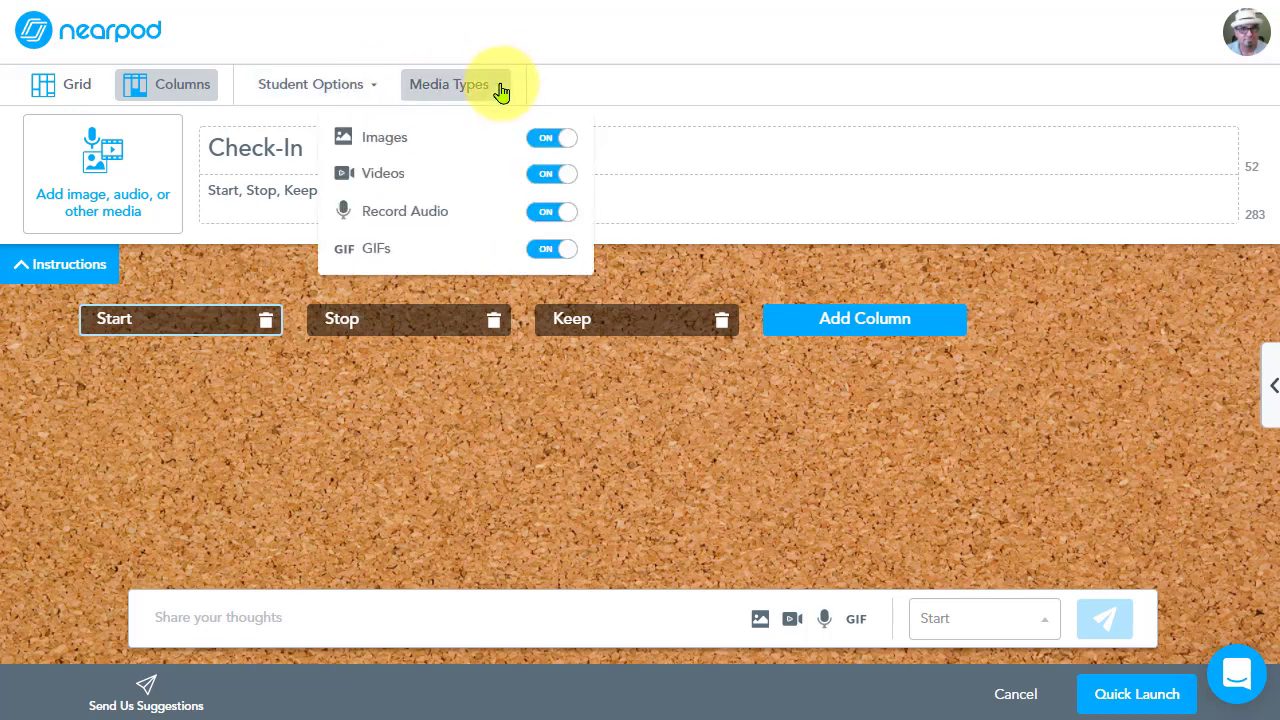
pyautogui.moveTo(448, 140)
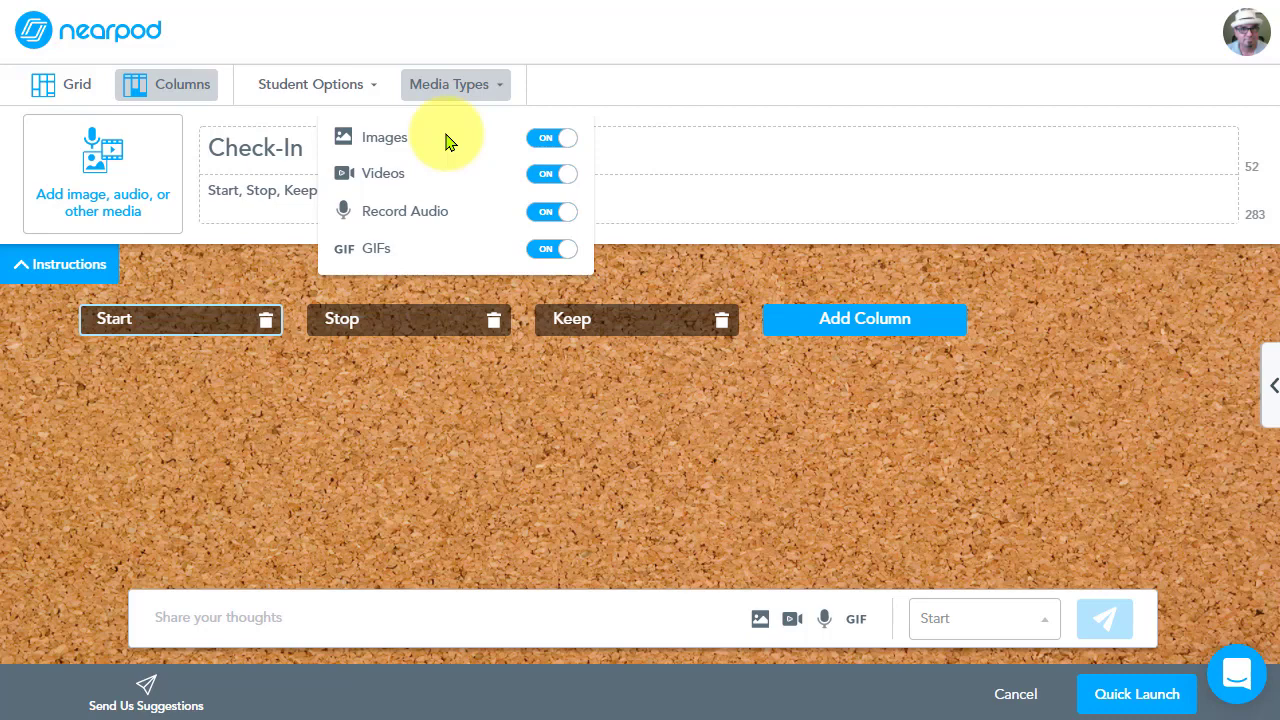
pyautogui.moveTo(458, 182)
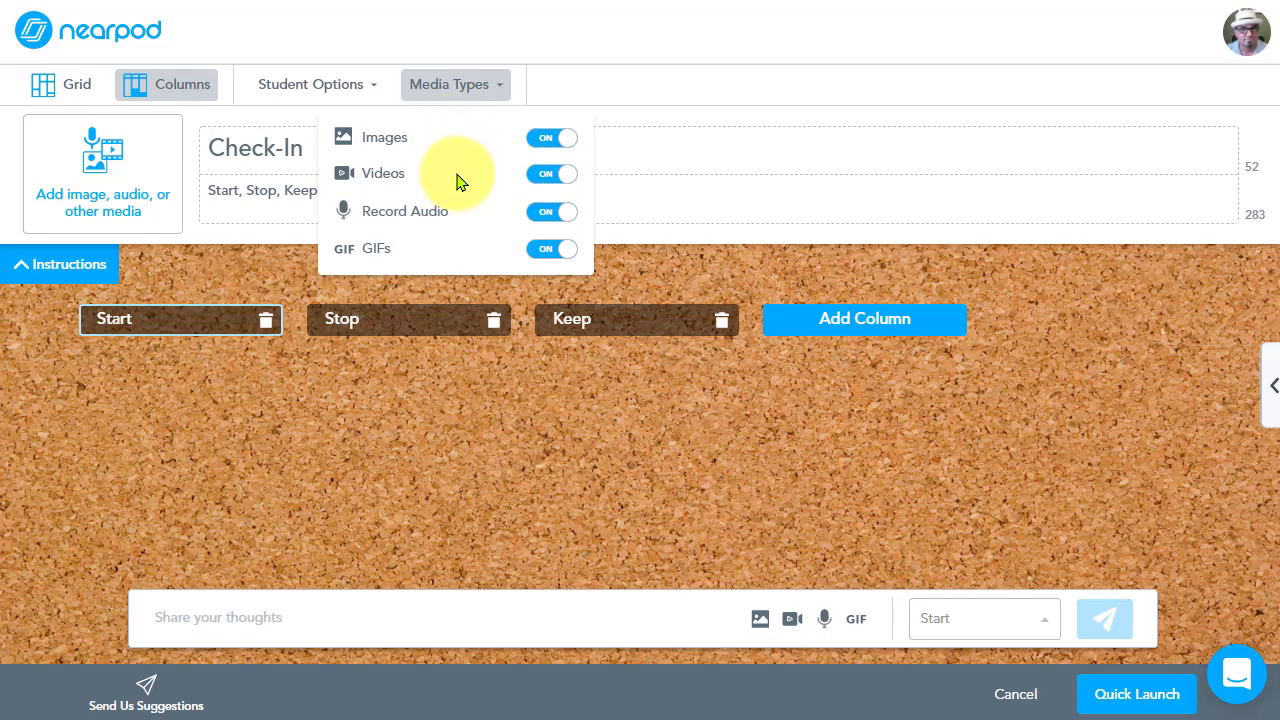
pyautogui.click(551, 173)
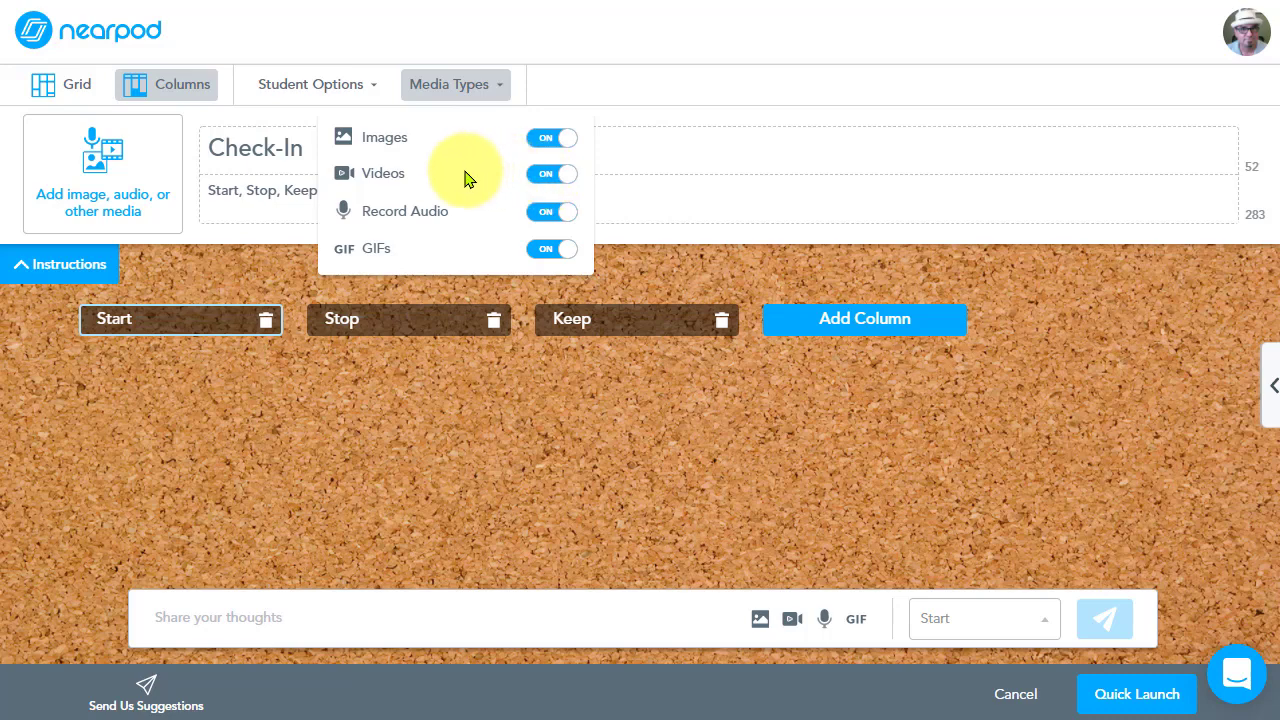
pyautogui.moveTo(451, 217)
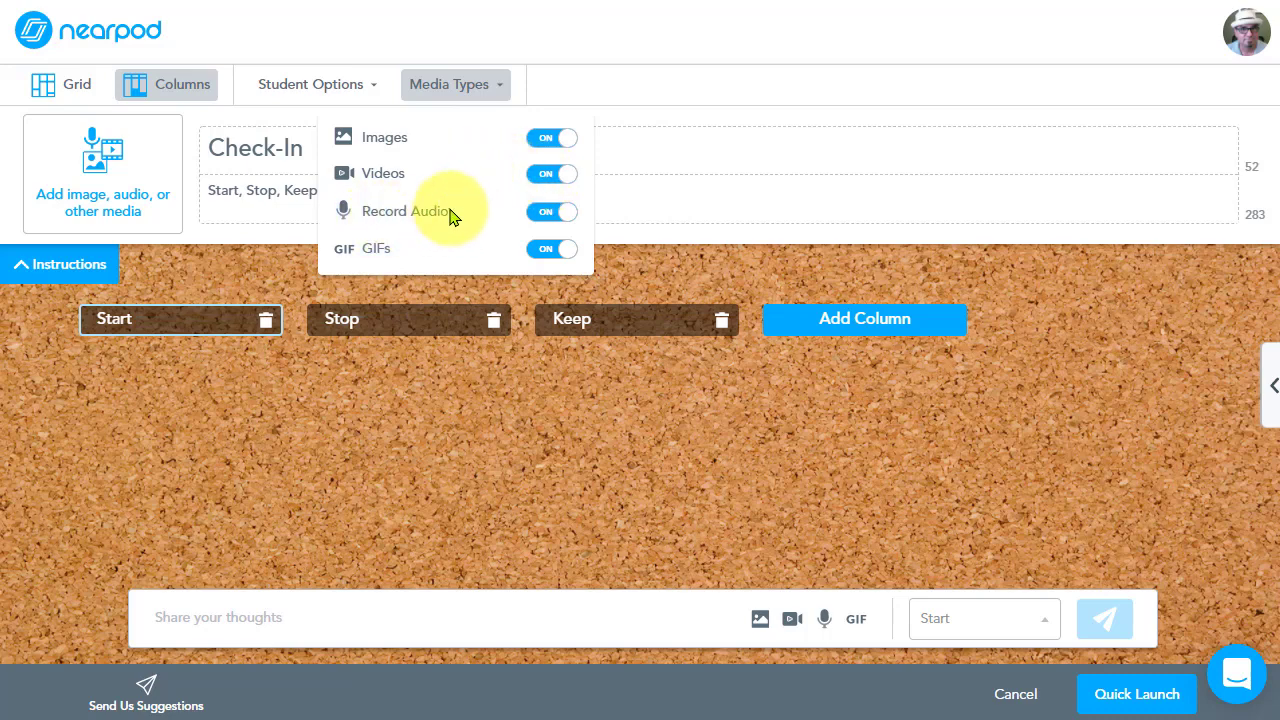
pyautogui.moveTo(430, 222)
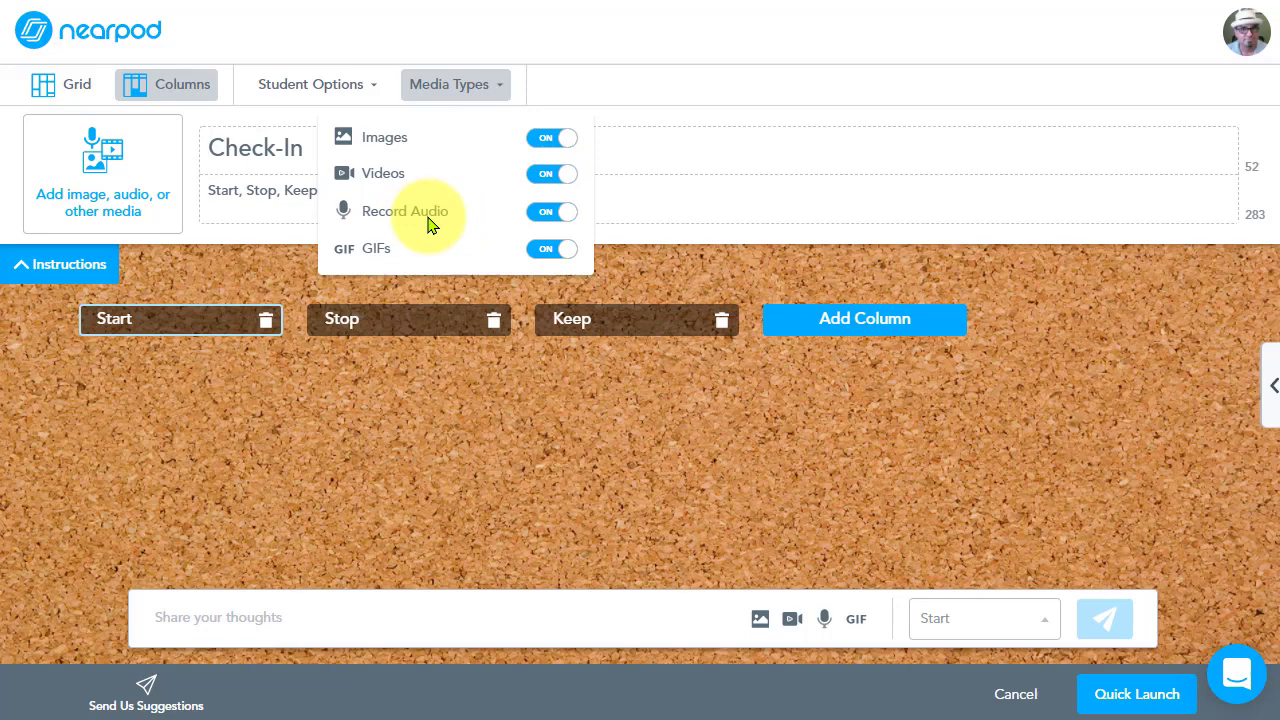
pyautogui.moveTo(430, 233)
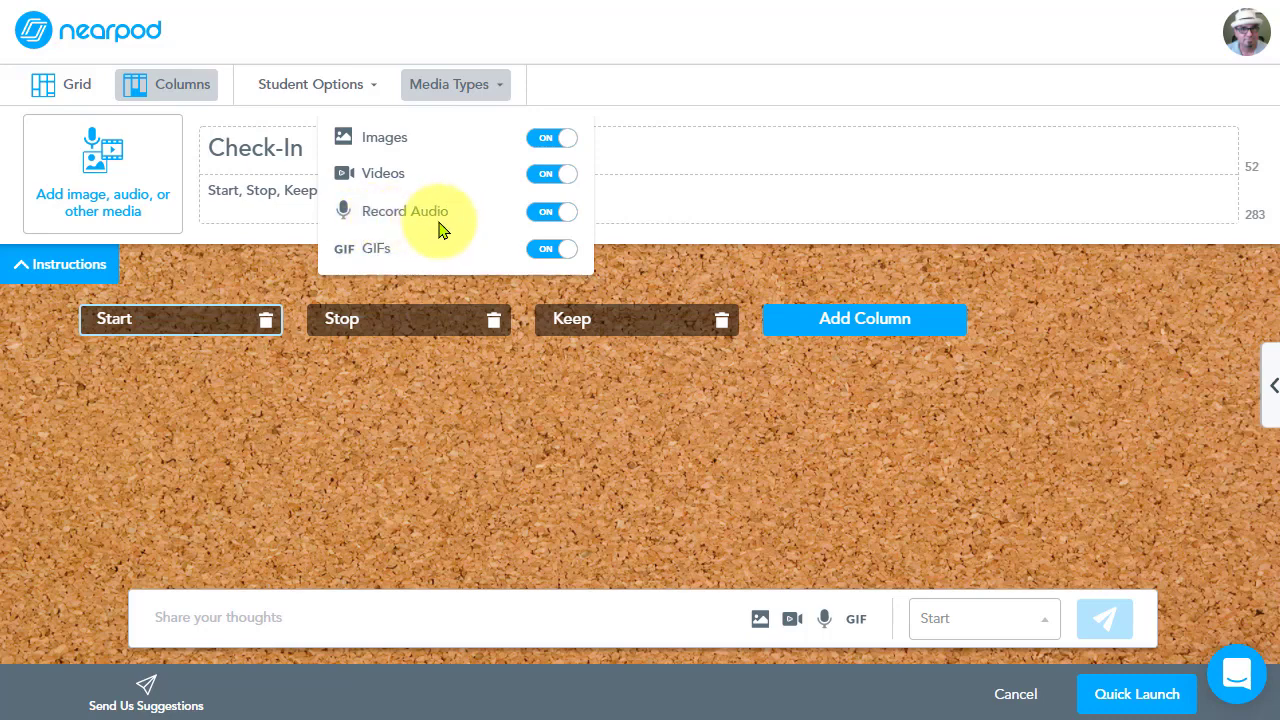
pyautogui.moveTo(460, 222)
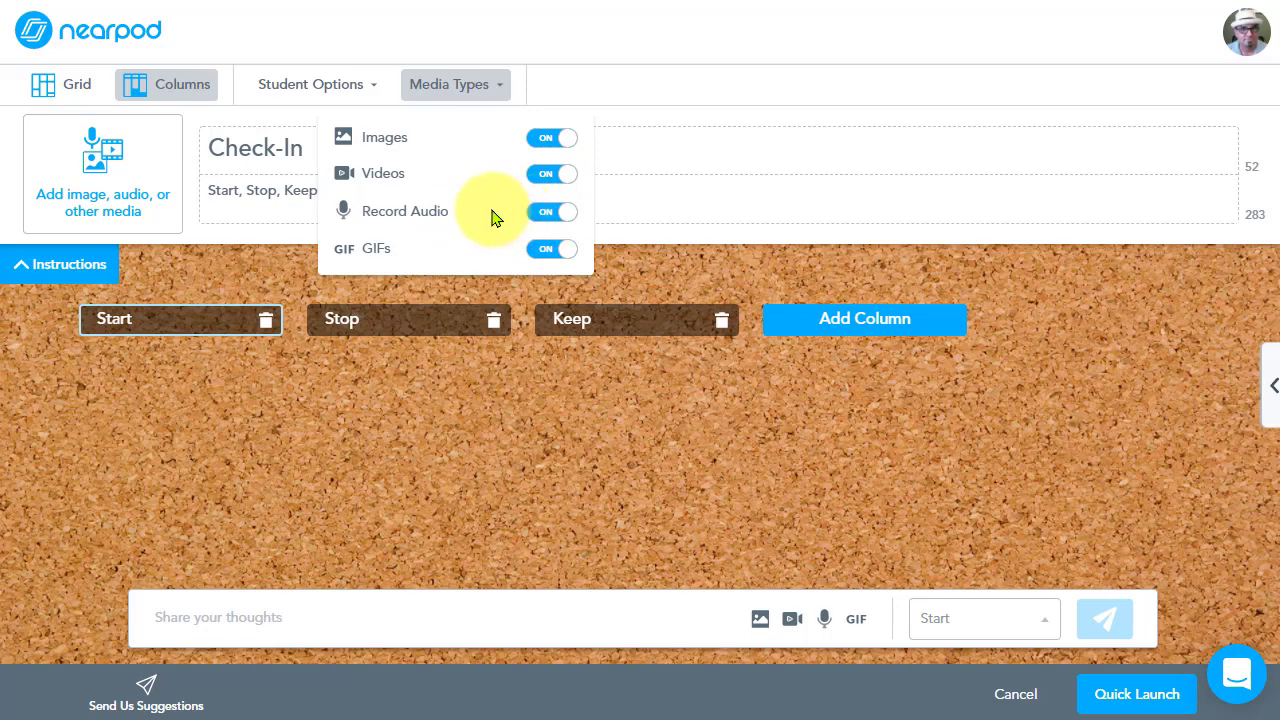
pyautogui.moveTo(473, 264)
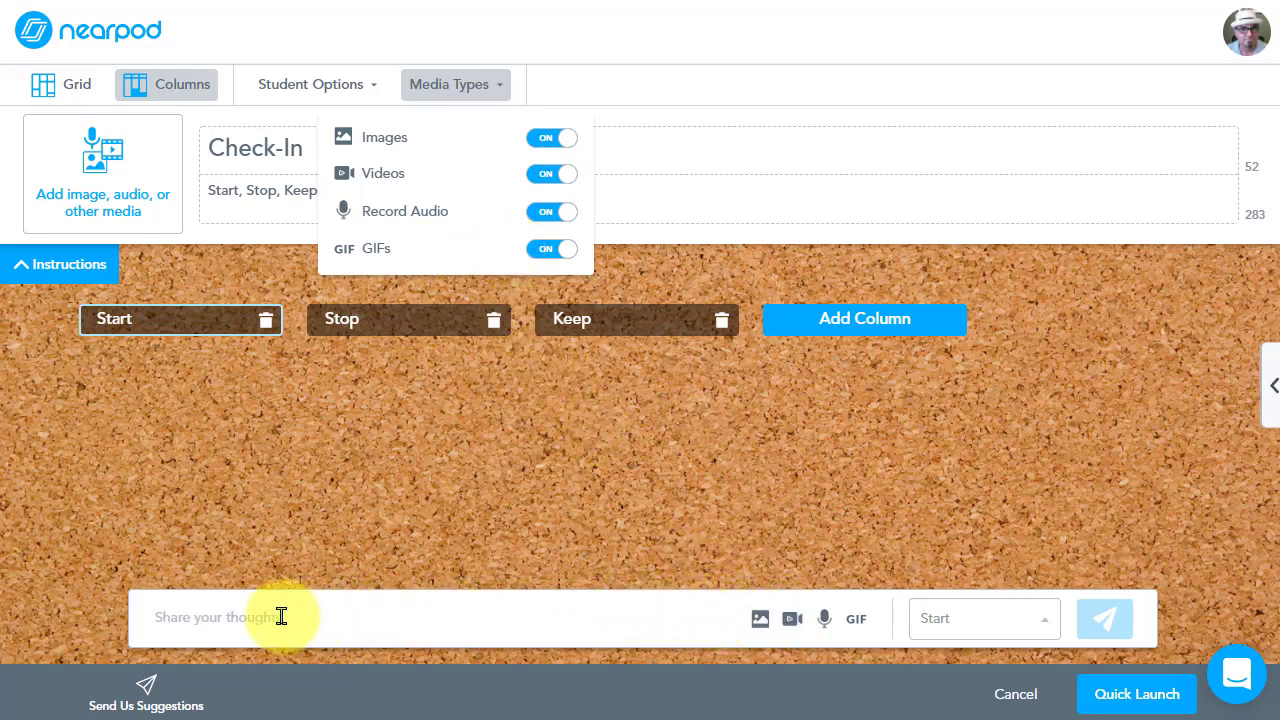
pyautogui.moveTo(230, 617)
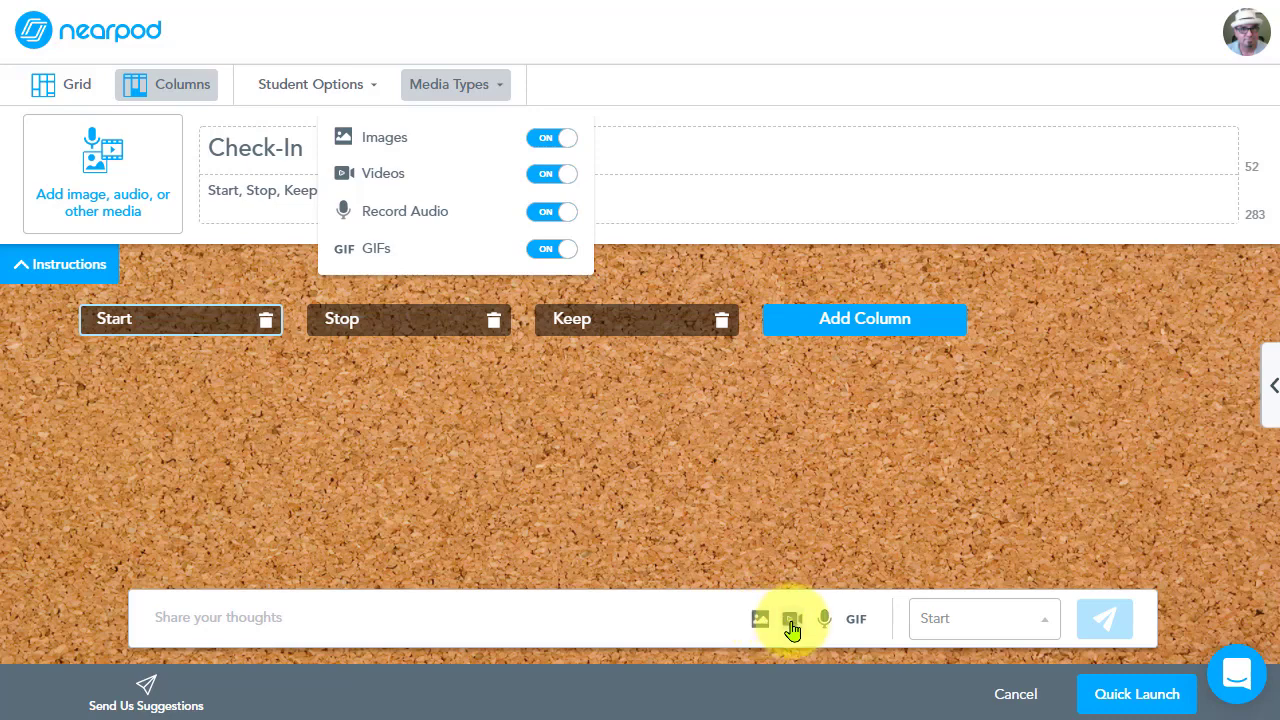
pyautogui.moveTo(850, 628)
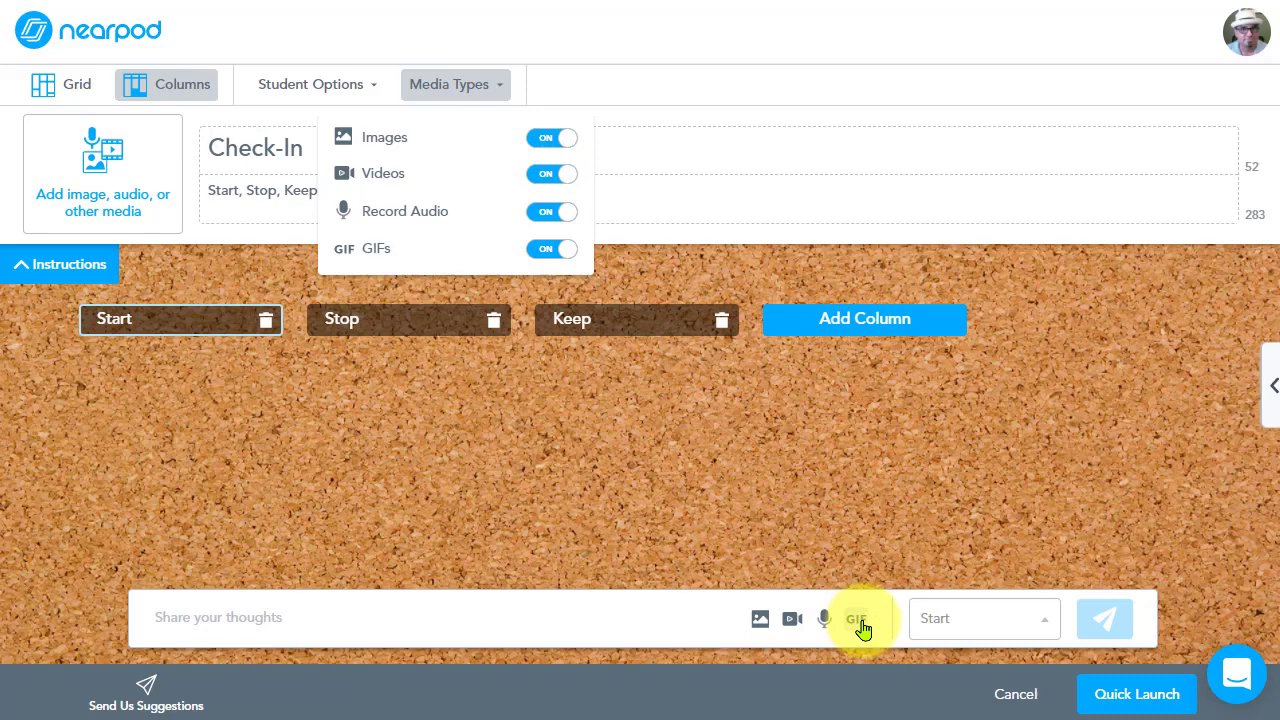
pyautogui.click(455, 84)
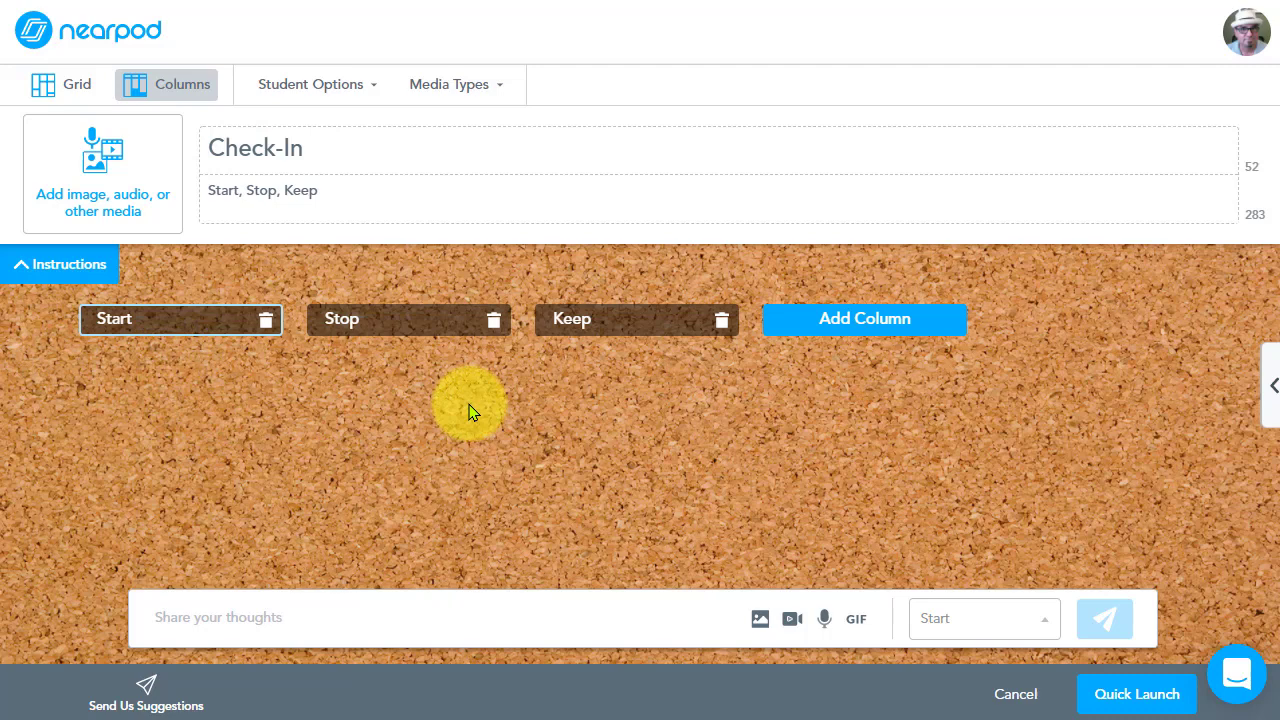
pyautogui.moveTo(515, 420)
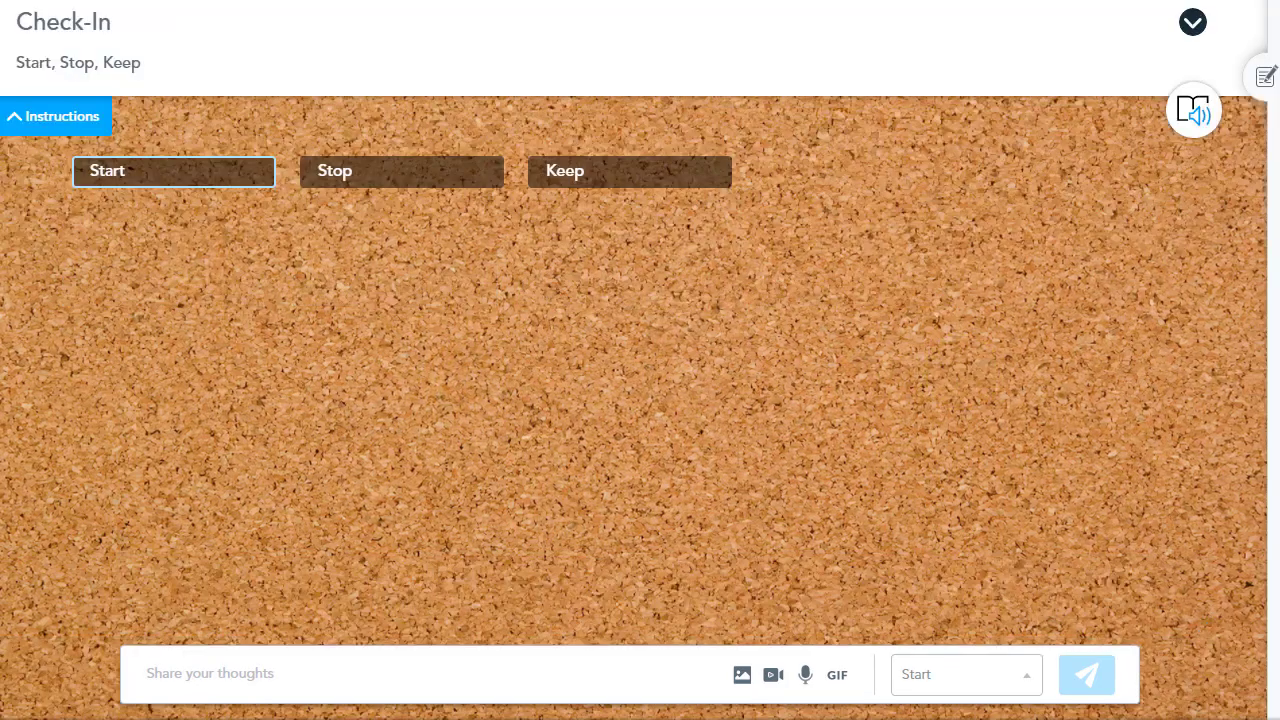
# Post 'Let's Start having lunch meetings.' to Start and 'Let's stop having long meetings.' to Stop.
pyautogui.click(388, 450)
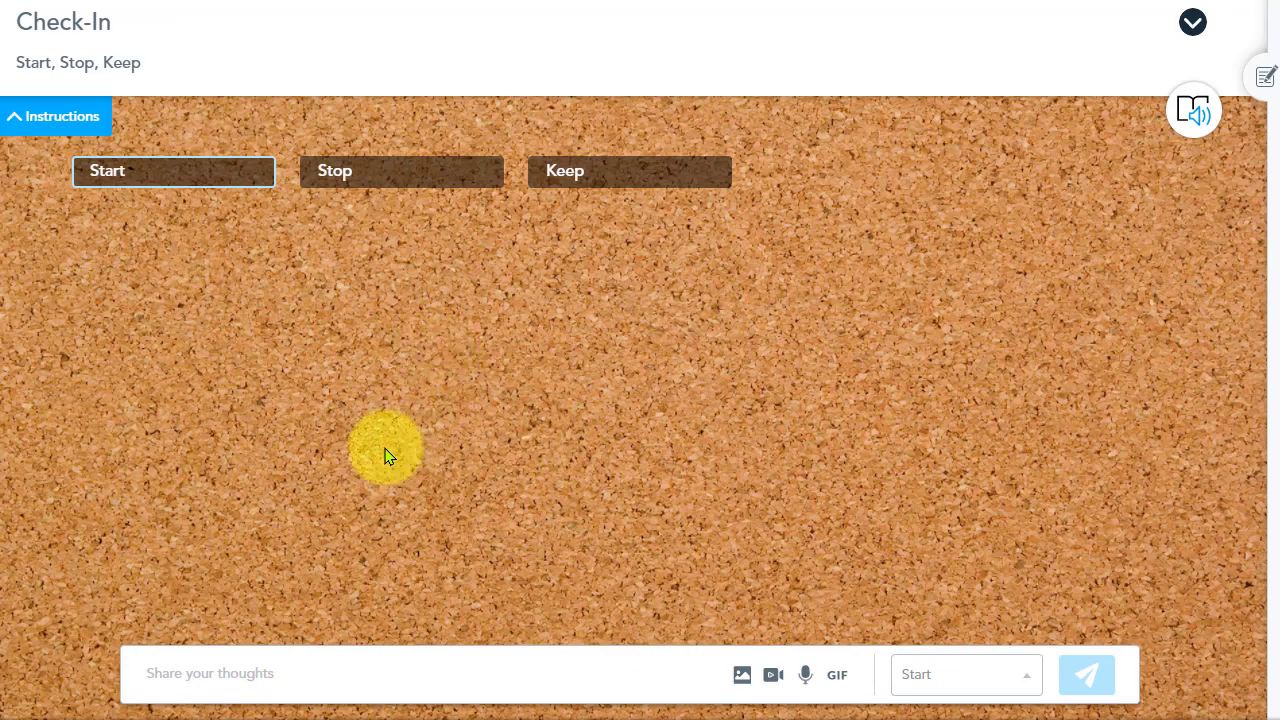
pyautogui.moveTo(385, 450); pyautogui.dragTo(257, 300)
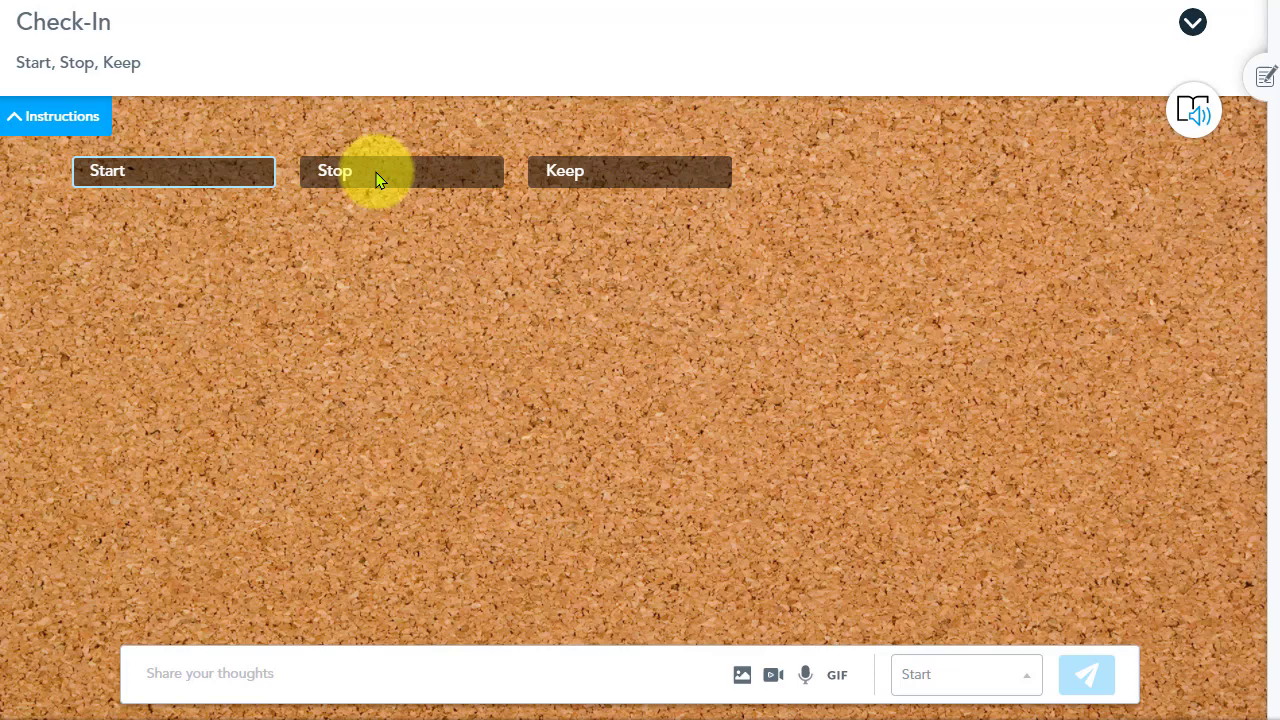
pyautogui.moveTo(425, 178)
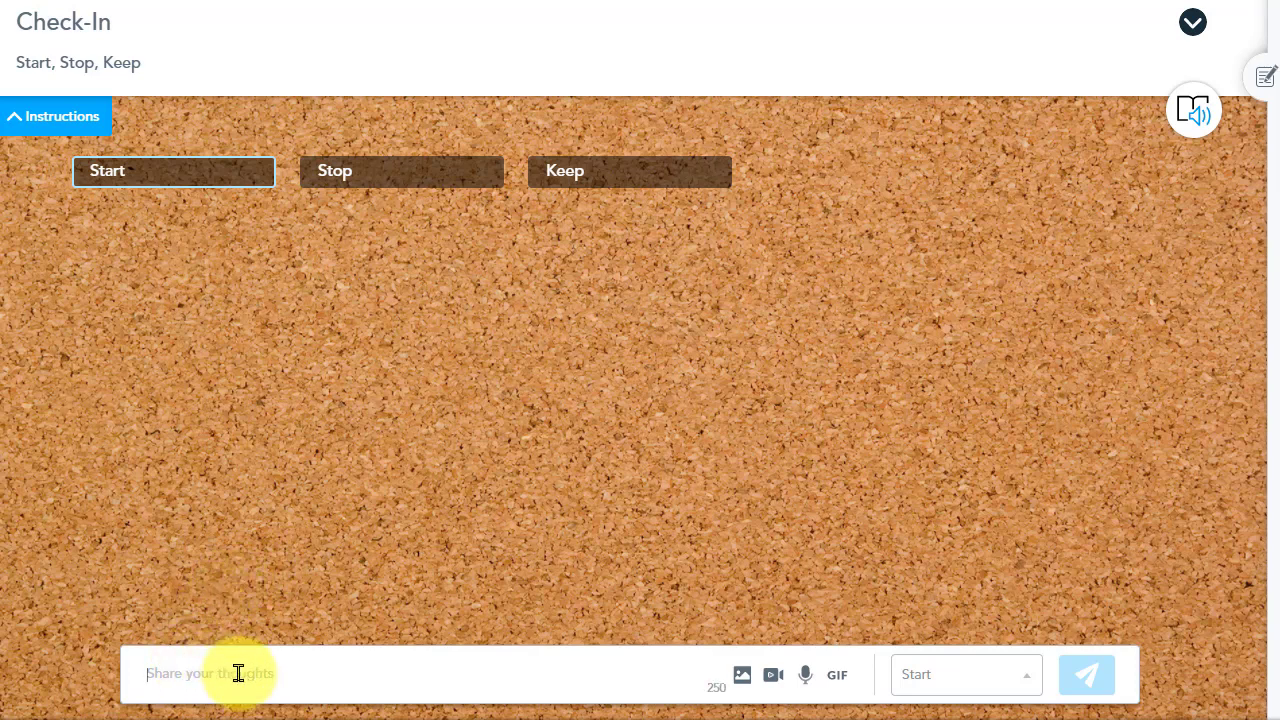
pyautogui.write('L')
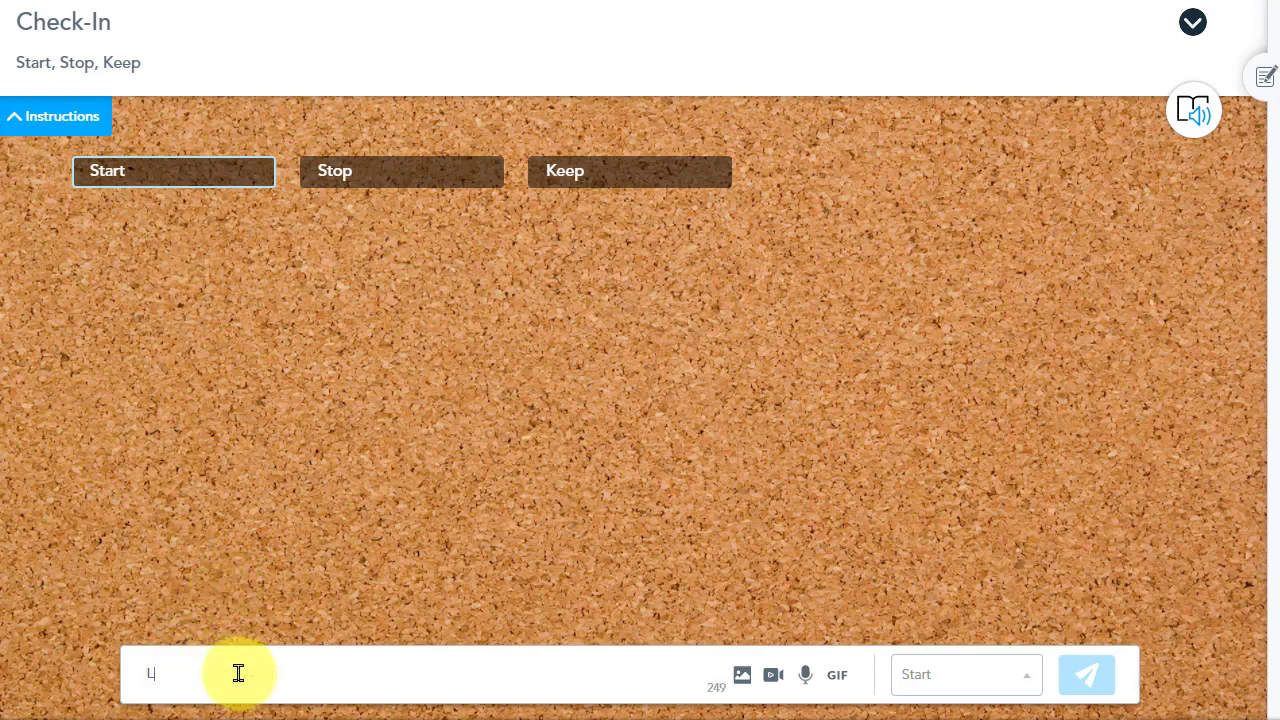
pyautogui.write("Let's Start having lunch meetings.")
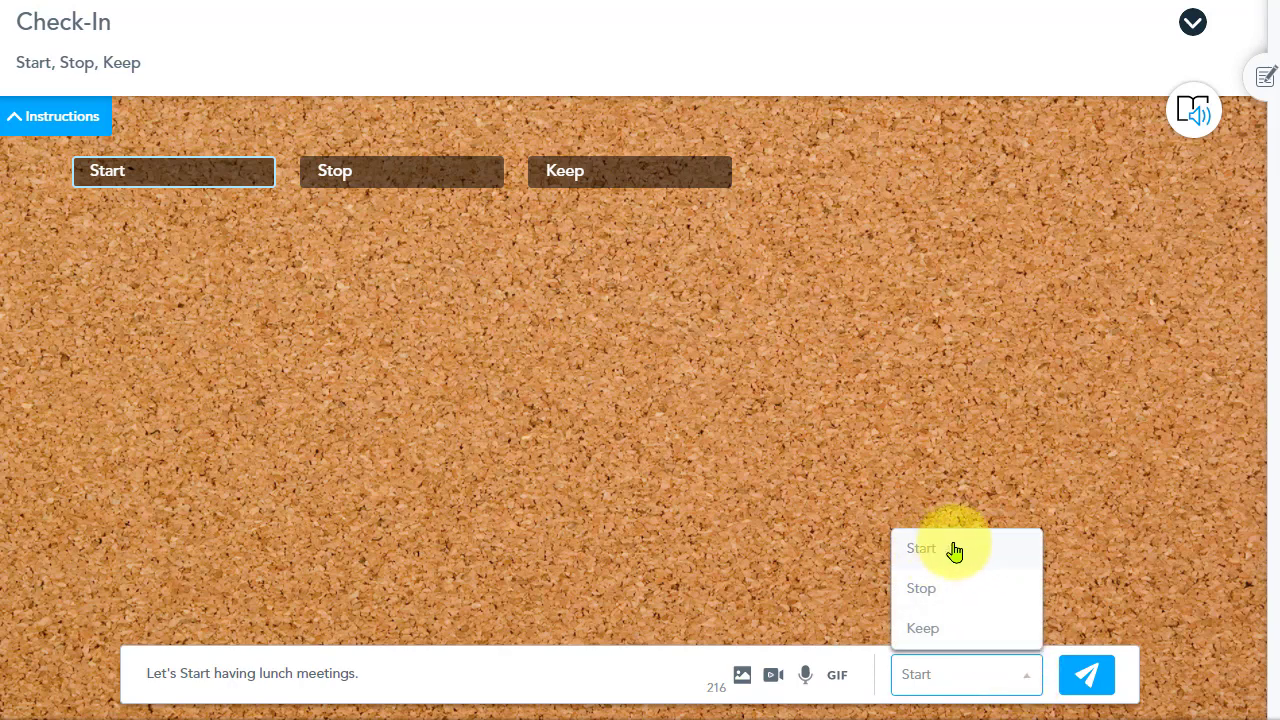
pyautogui.moveTo(962, 635)
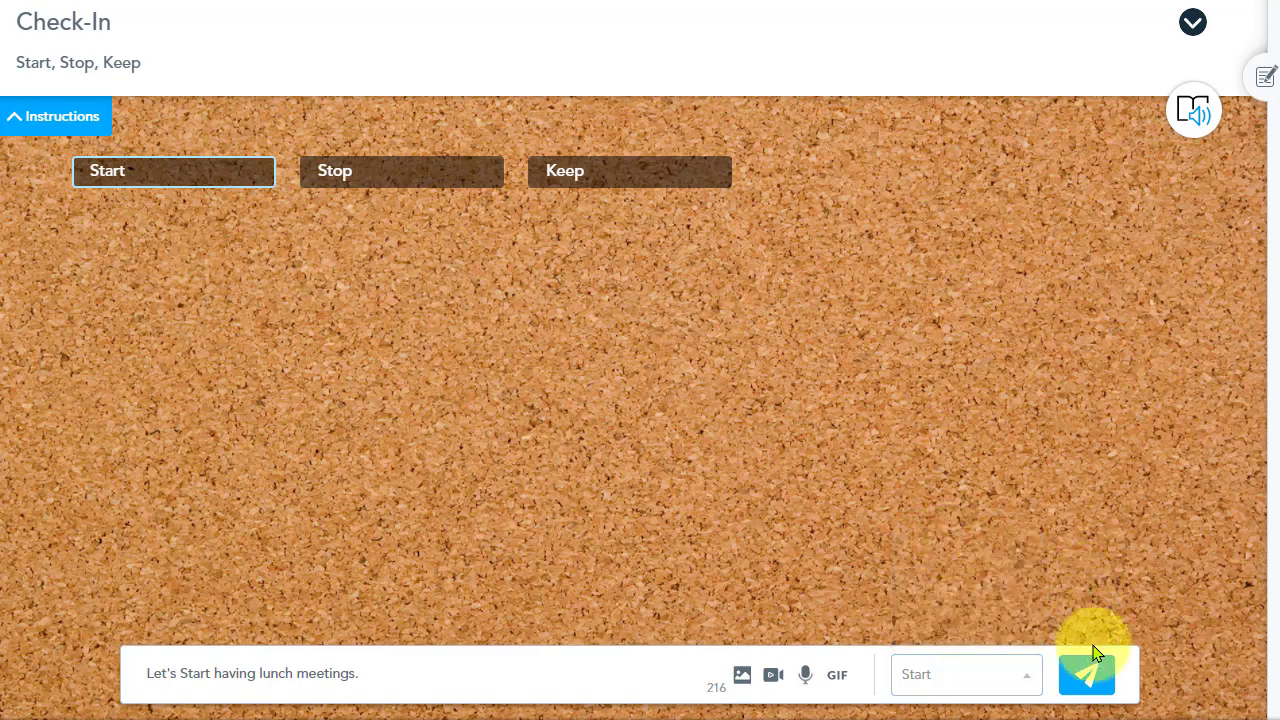
pyautogui.click(1086, 673)
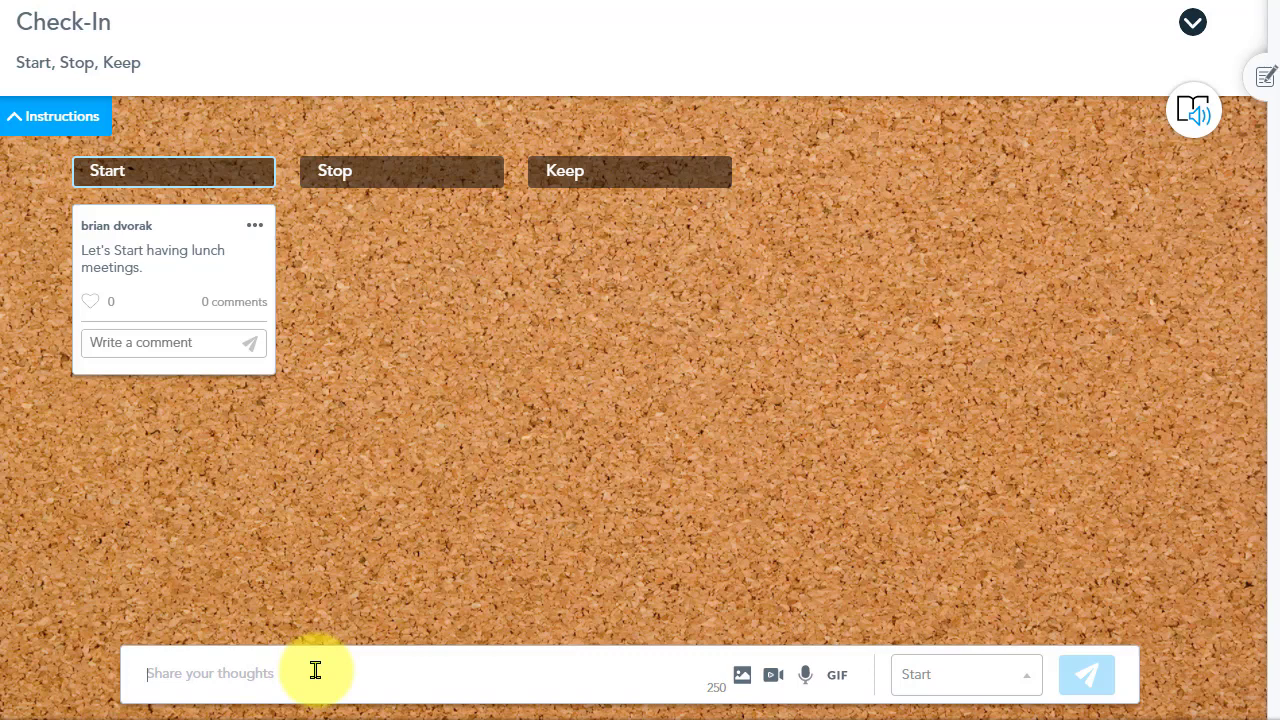
pyautogui.write("Let's stop having long meetings.")
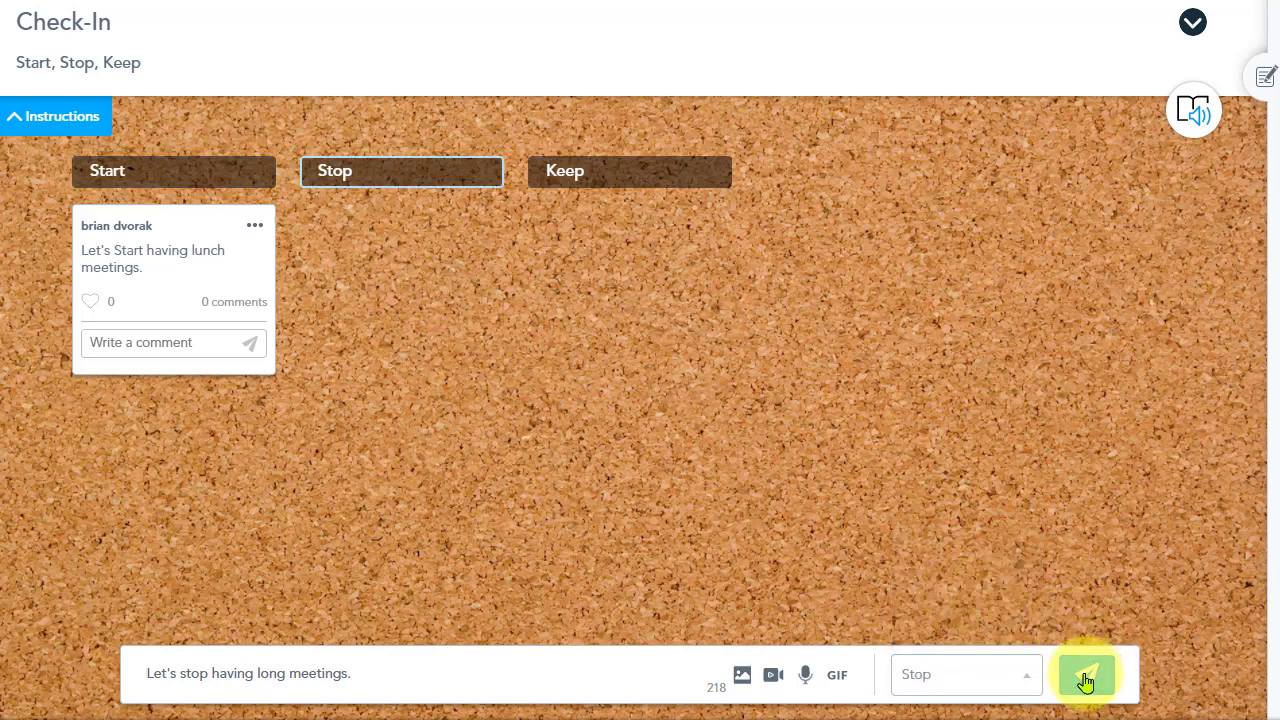
pyautogui.click(1086, 674)
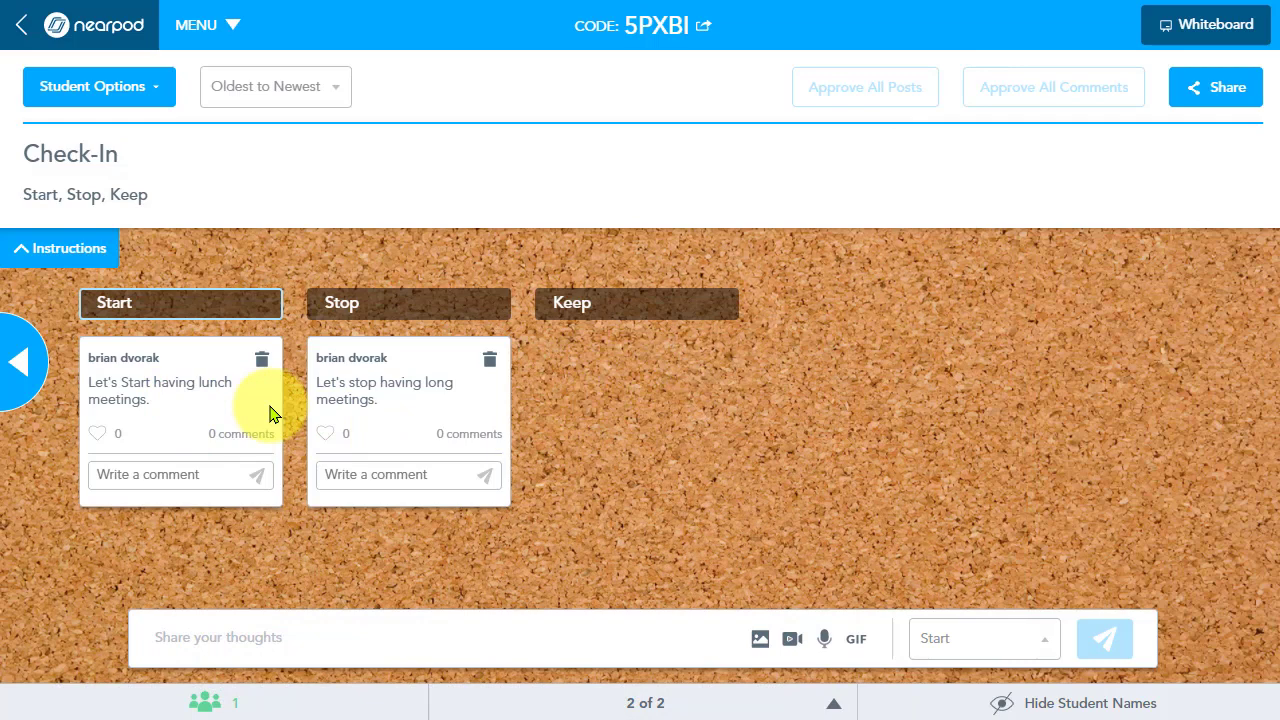
pyautogui.moveTo(120, 428)
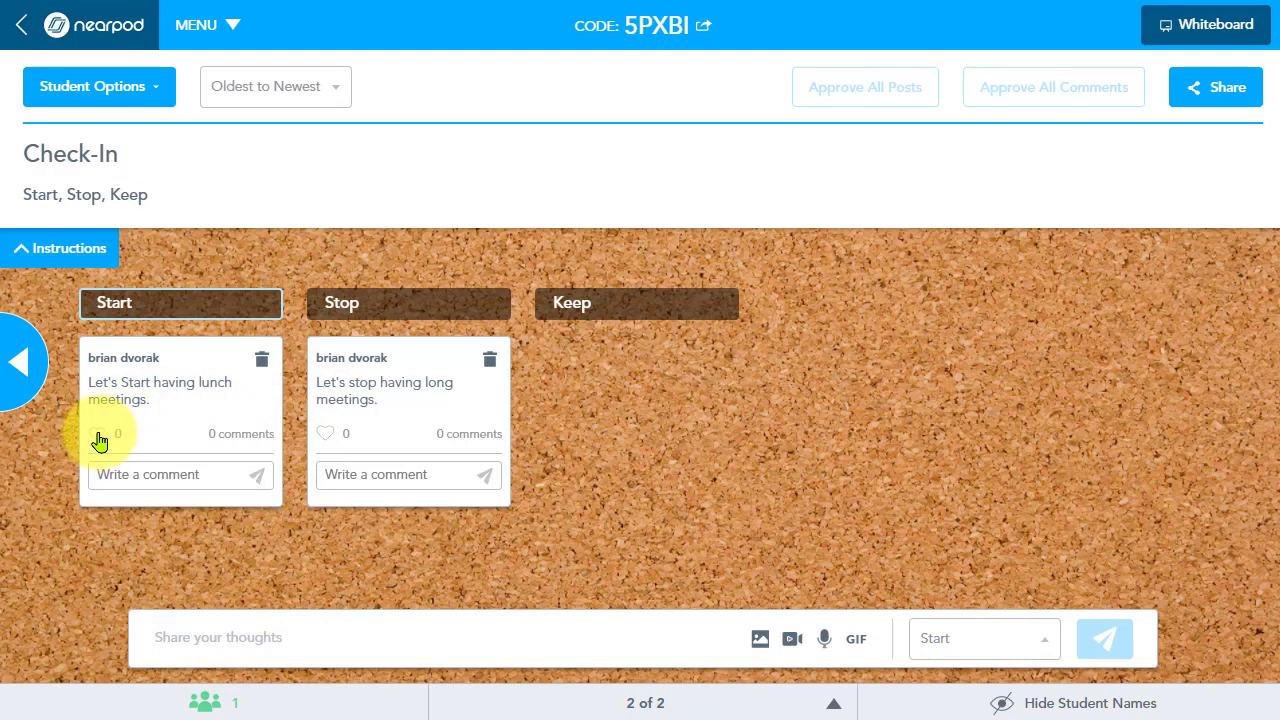
# Like the lunch-meetings post in the Start column.
pyautogui.click(99, 433)
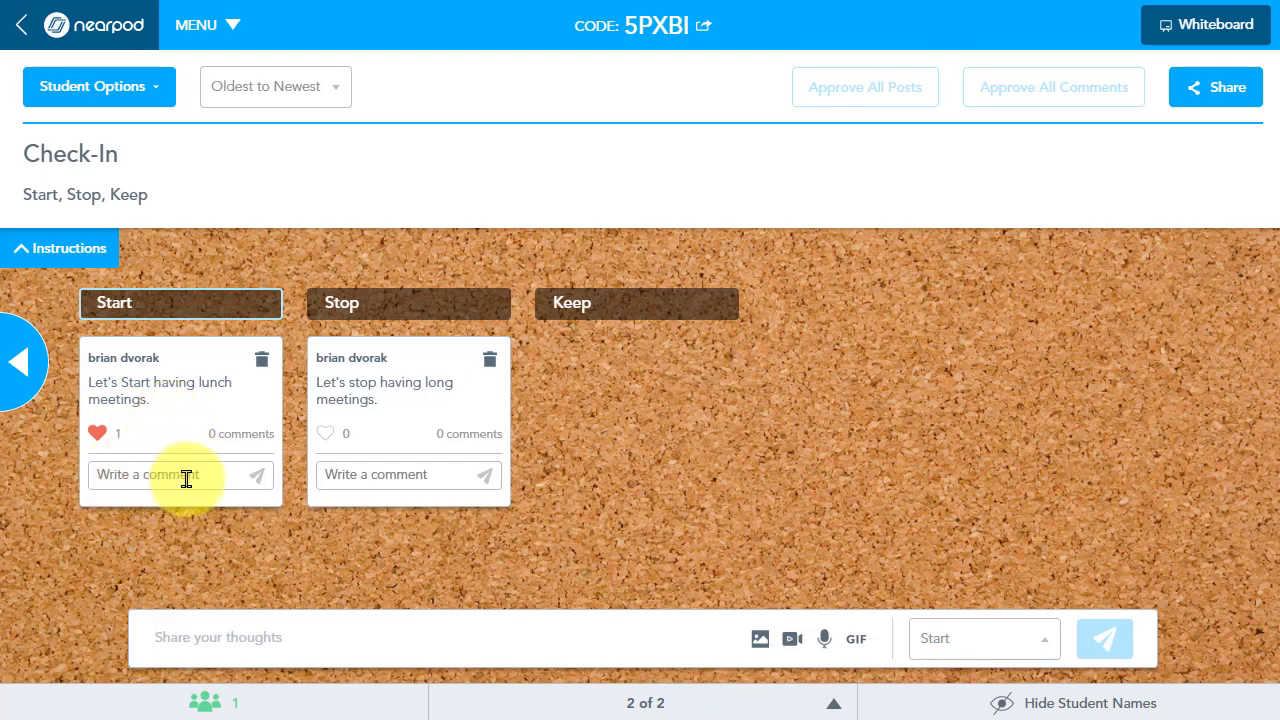
pyautogui.moveTo(190, 505)
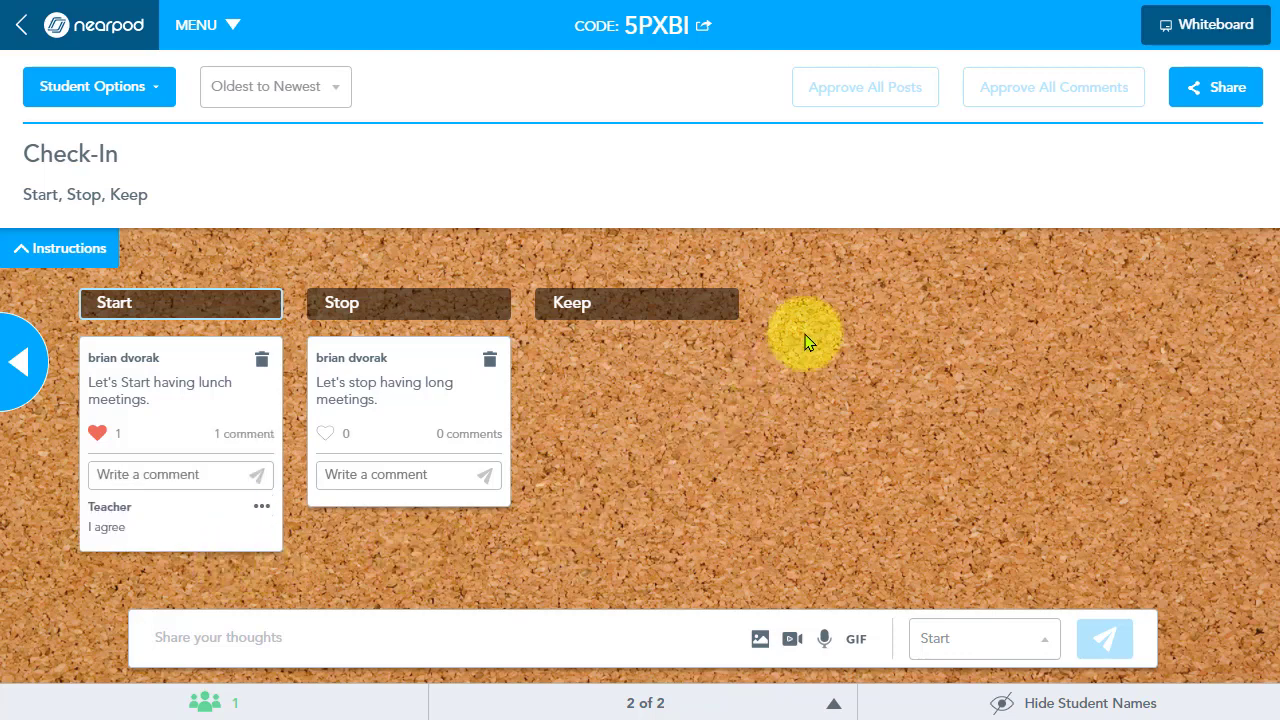
pyautogui.moveTo(783, 263)
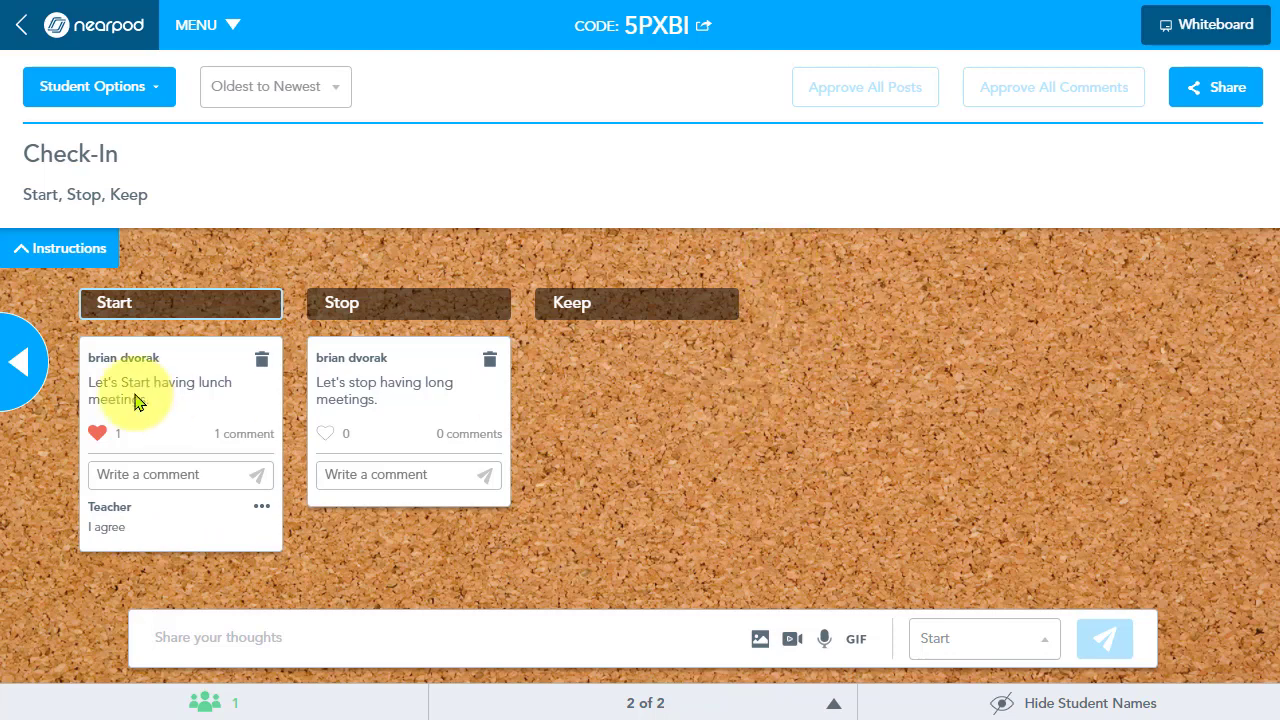
pyautogui.moveTo(950, 155)
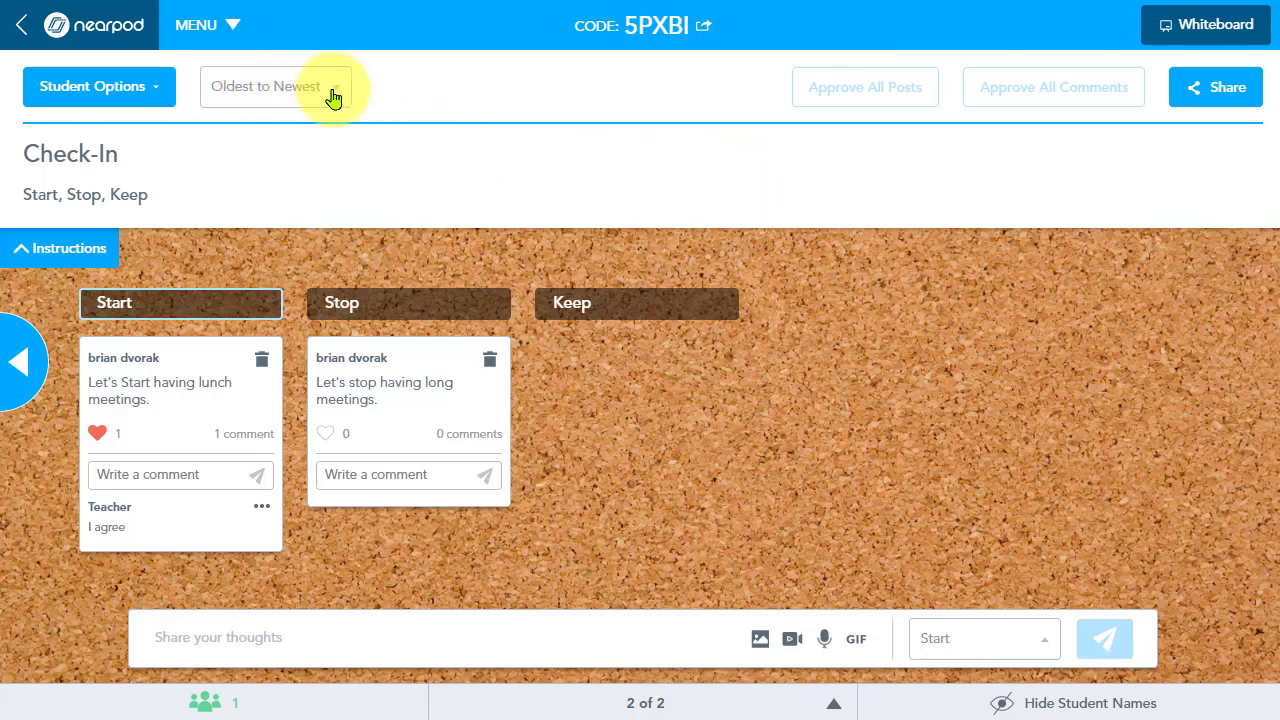
# Change the post sort order from Oldest to Newest to Most Likes.
pyautogui.click(275, 86)
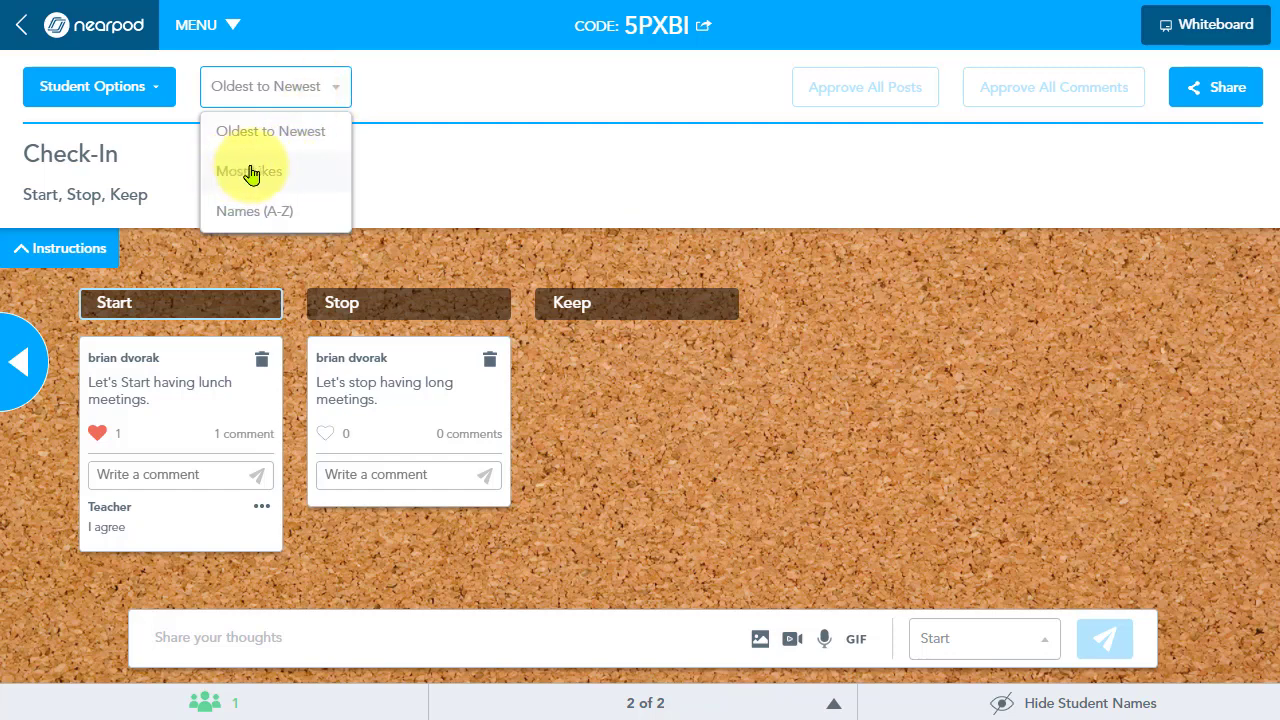
pyautogui.click(249, 171)
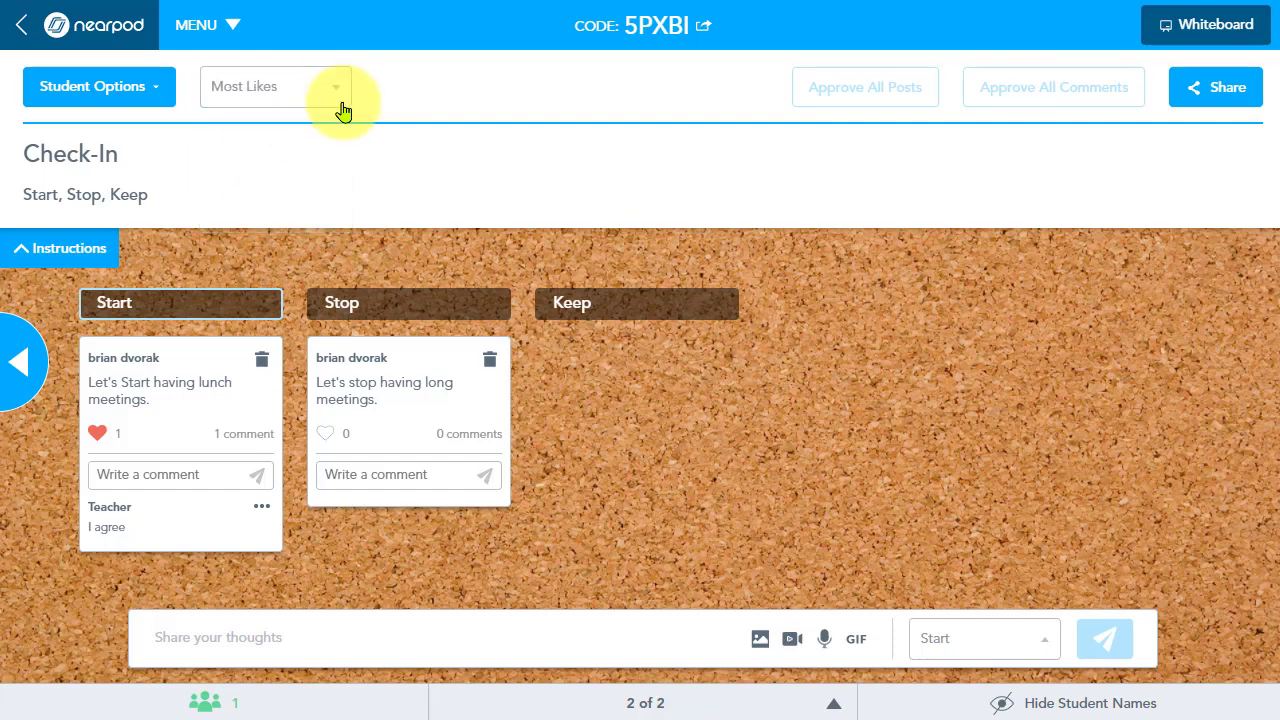
pyautogui.click(275, 86)
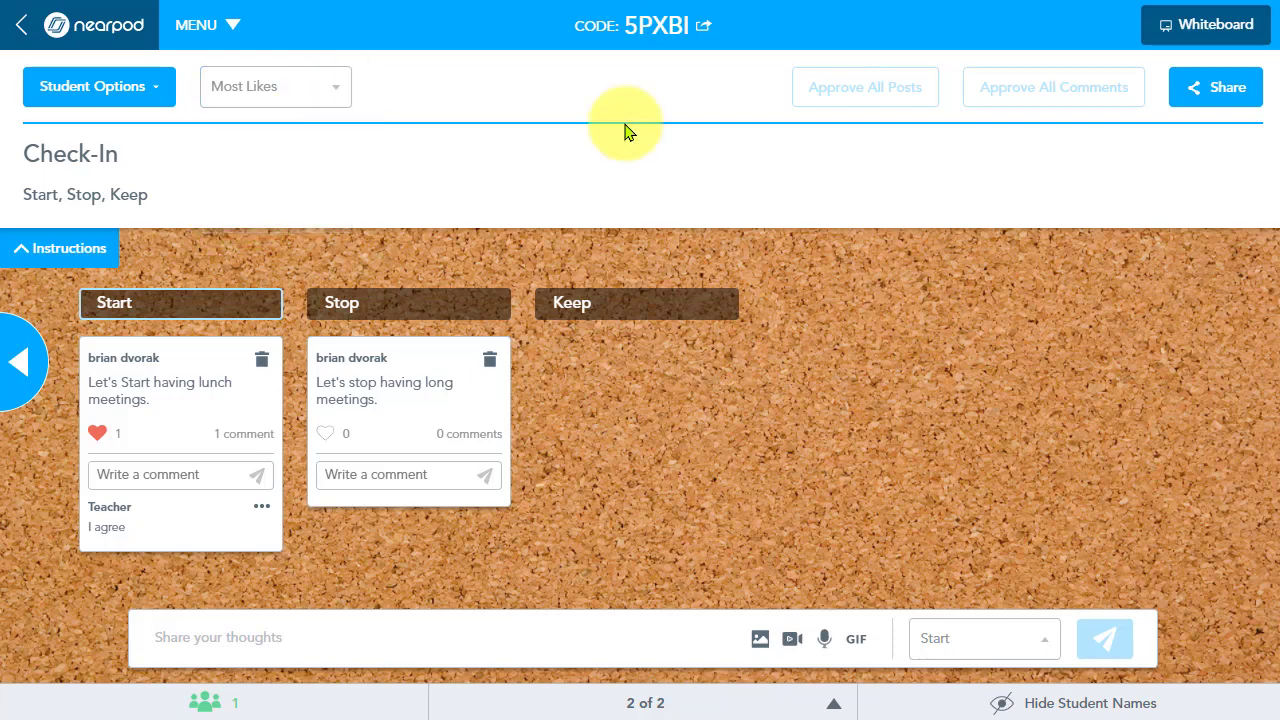
pyautogui.moveTo(632, 158)
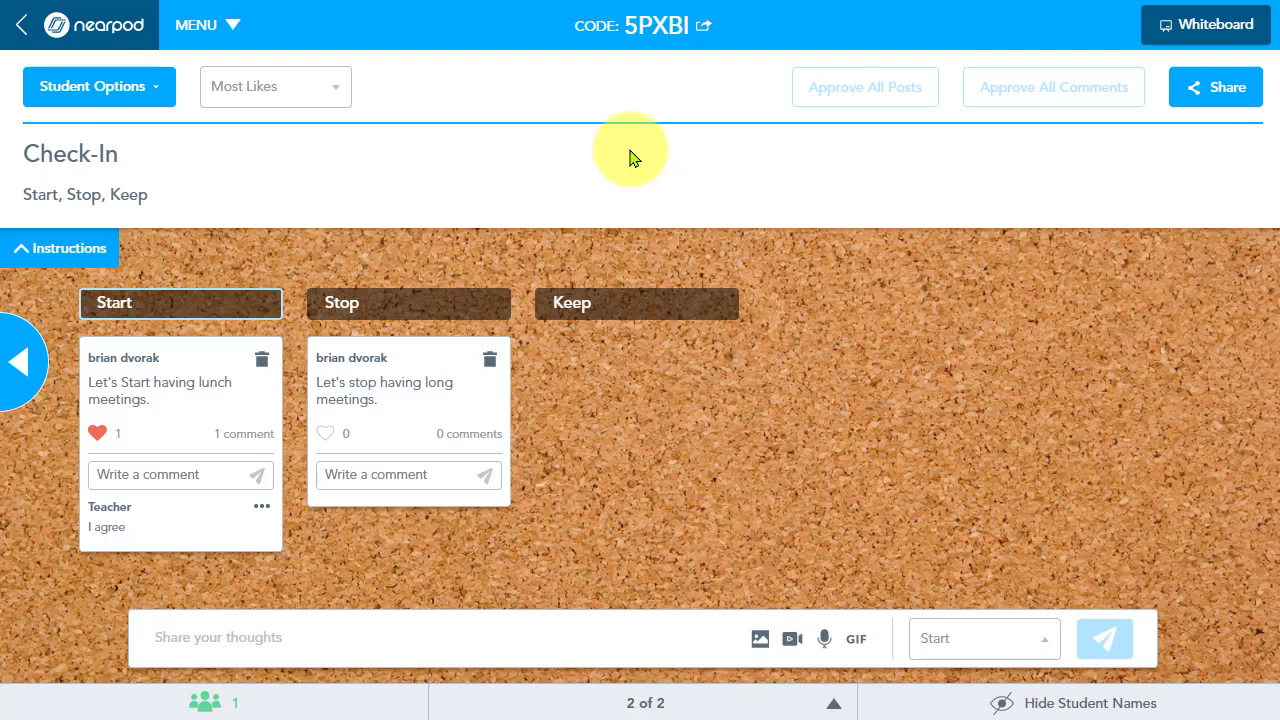